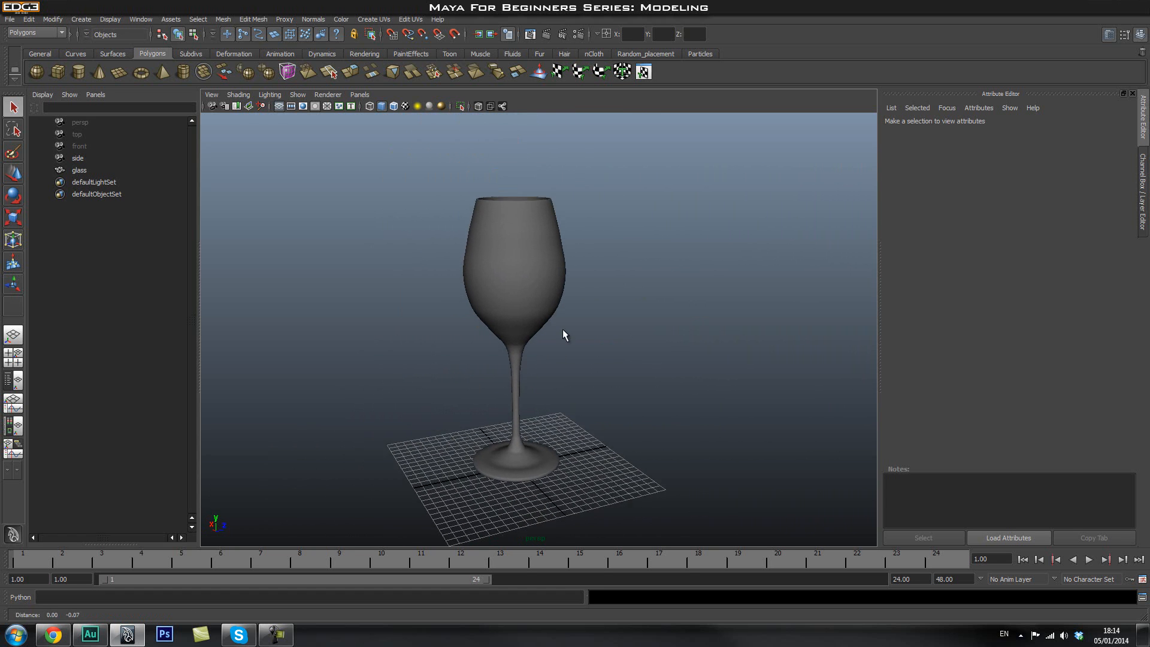
Step: Delete the finished wine glass model, leaving only the reference image in the scene
left_click(513, 293)
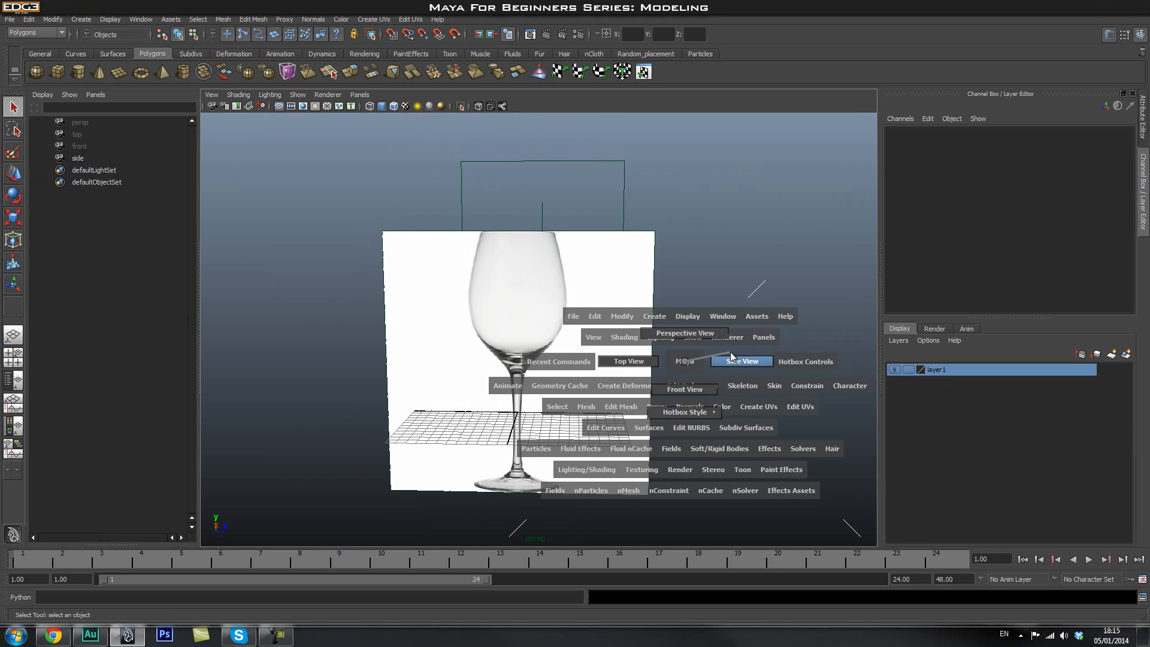
Step: Switch to the side view so the wine glass reference image is seen straight on
left_click(740, 360)
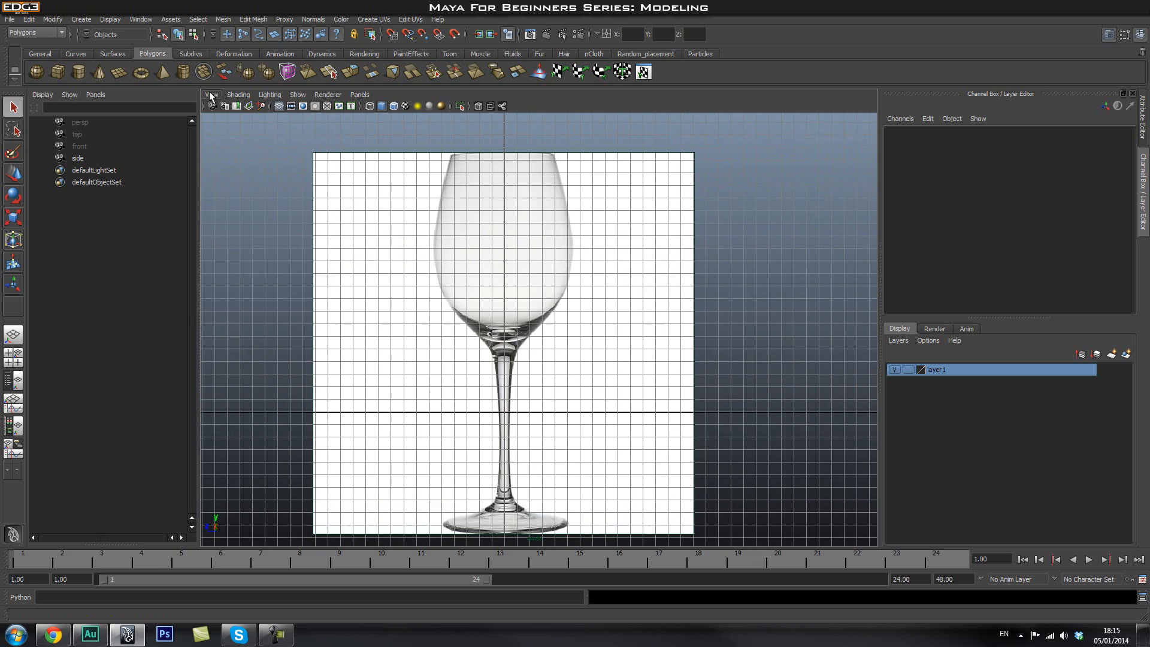
left_click(211, 94)
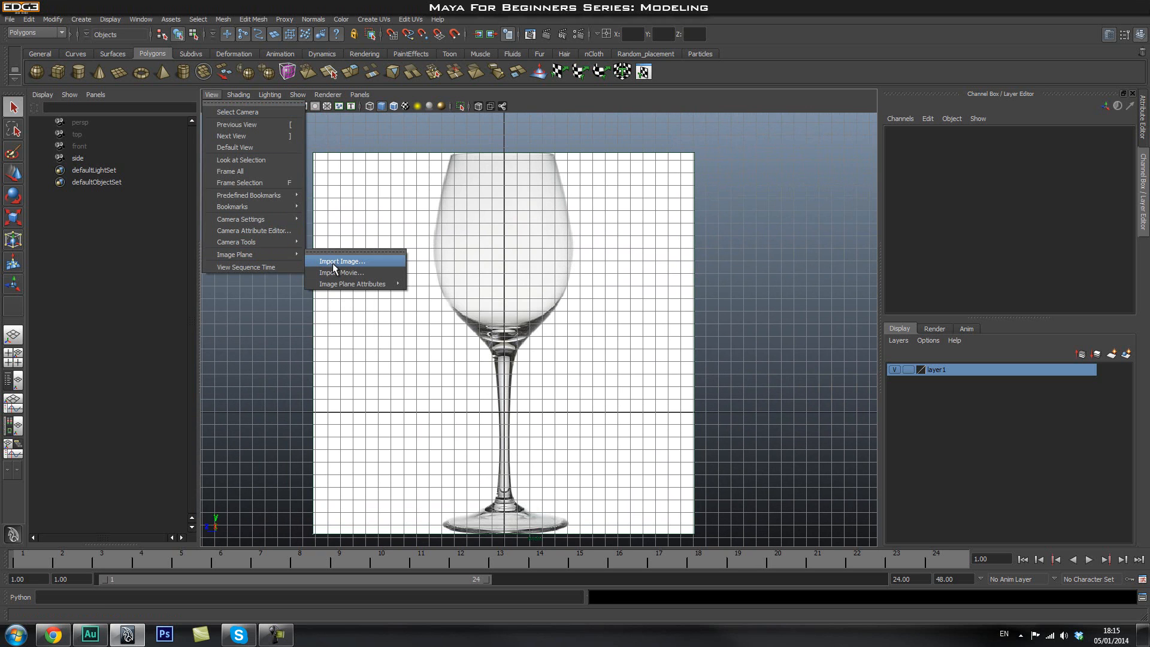
mouse_move(387, 201)
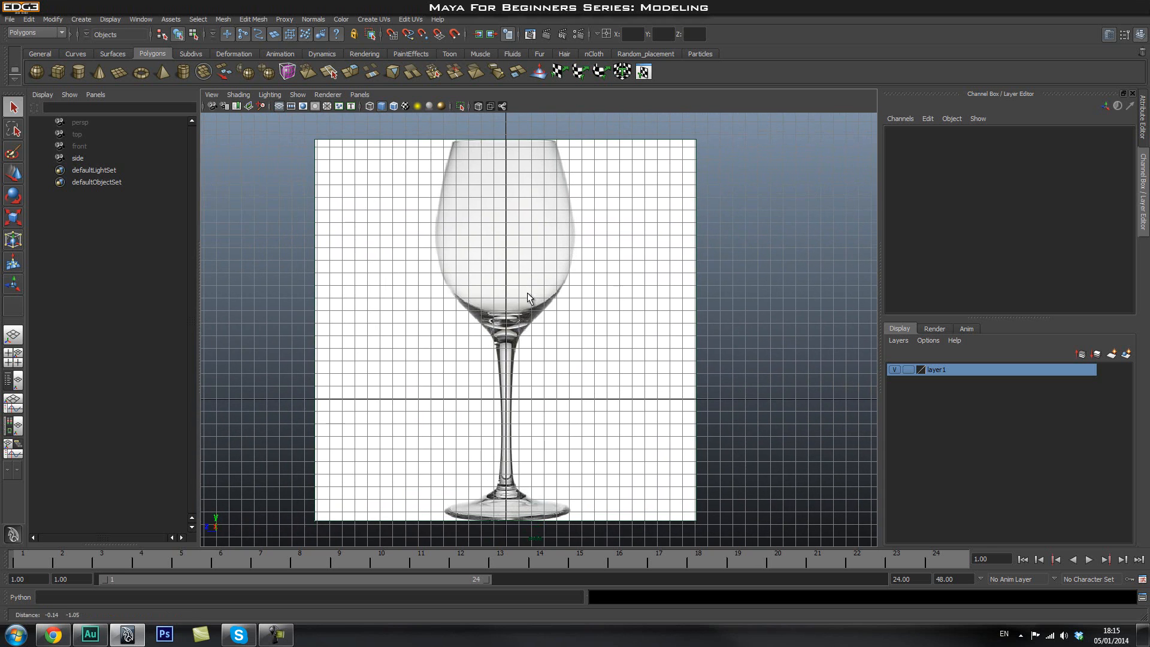
mouse_move(473, 359)
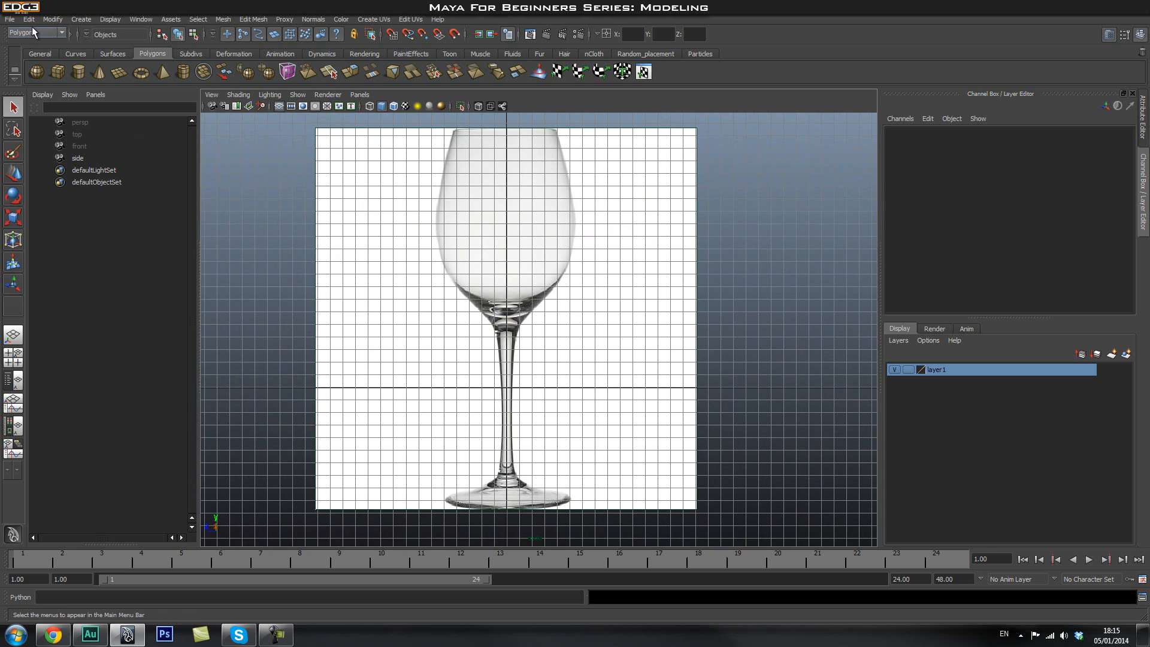
Step: Activate the CV Curve Tool from the Create menu, framing the foot of the glass
left_click(80, 19)
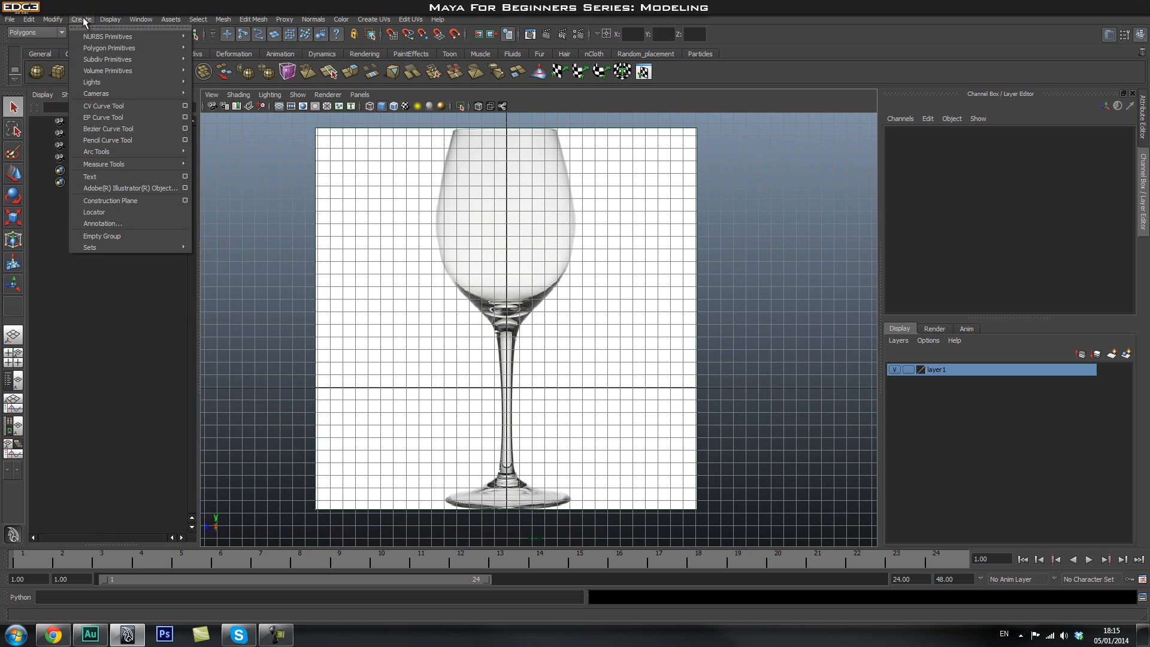
mouse_move(107, 106)
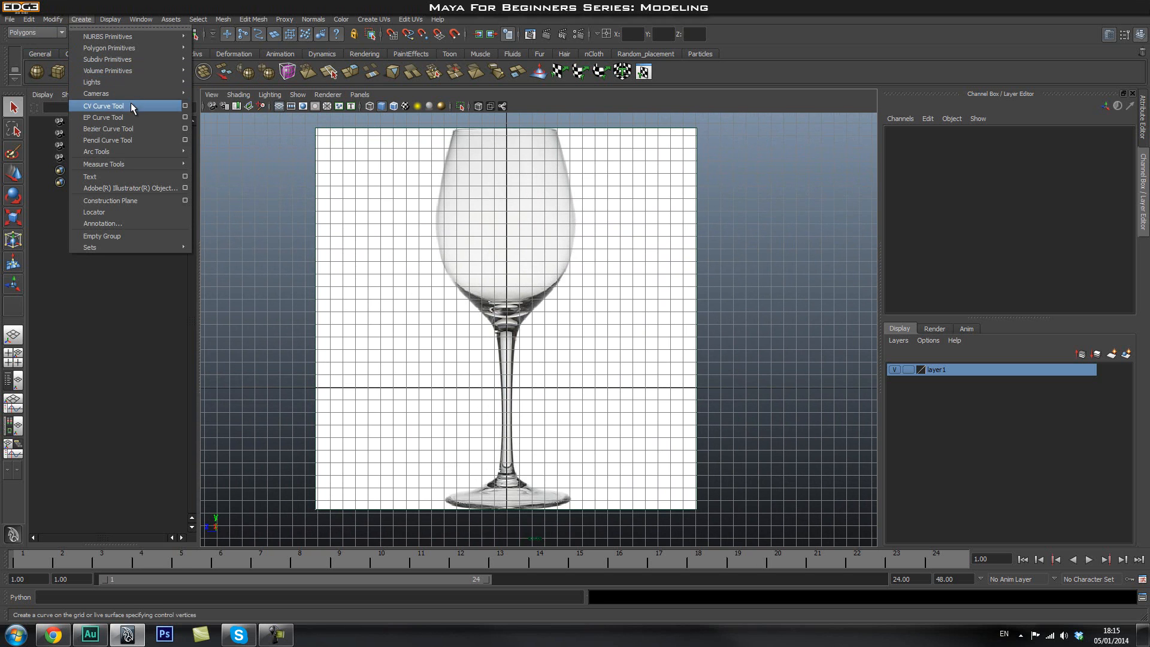
left_click(103, 105)
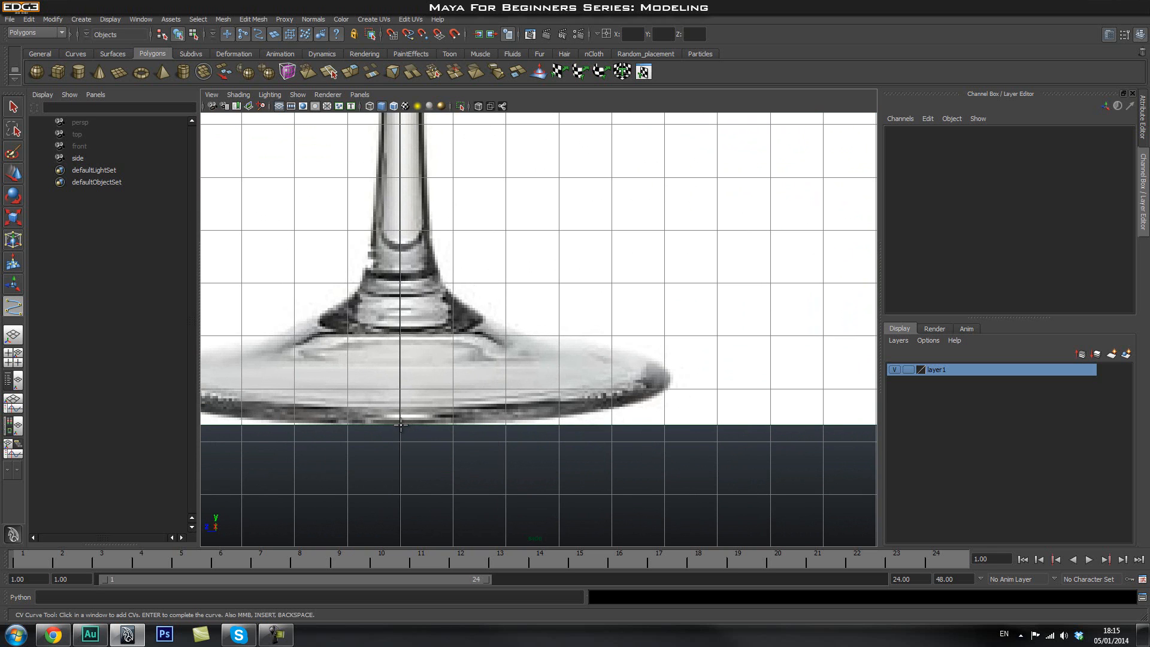
Step: Place curve points from the base centre along the underside to the foot's outer edge
left_click(401, 425)
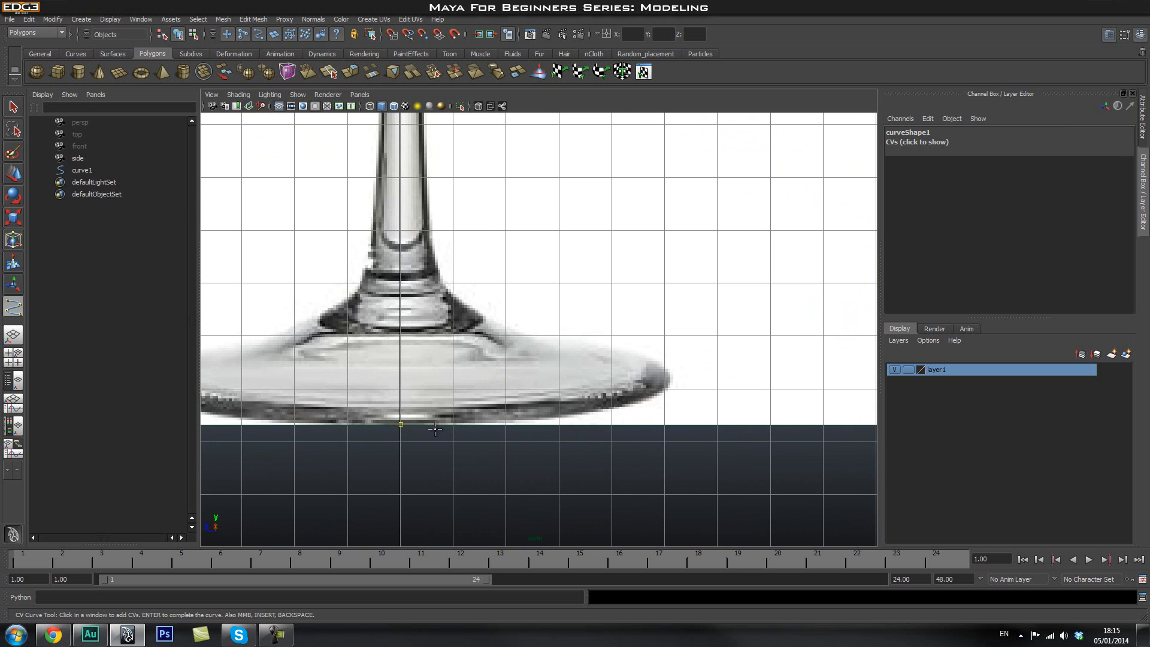
left_click(490, 424)
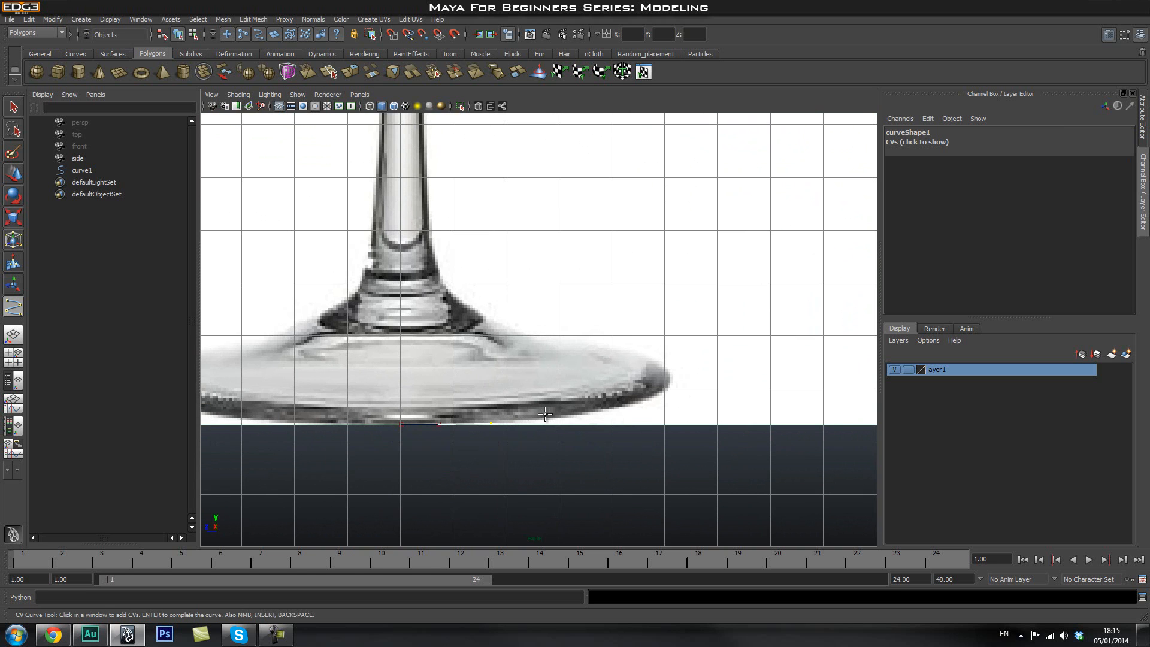
left_click(601, 410)
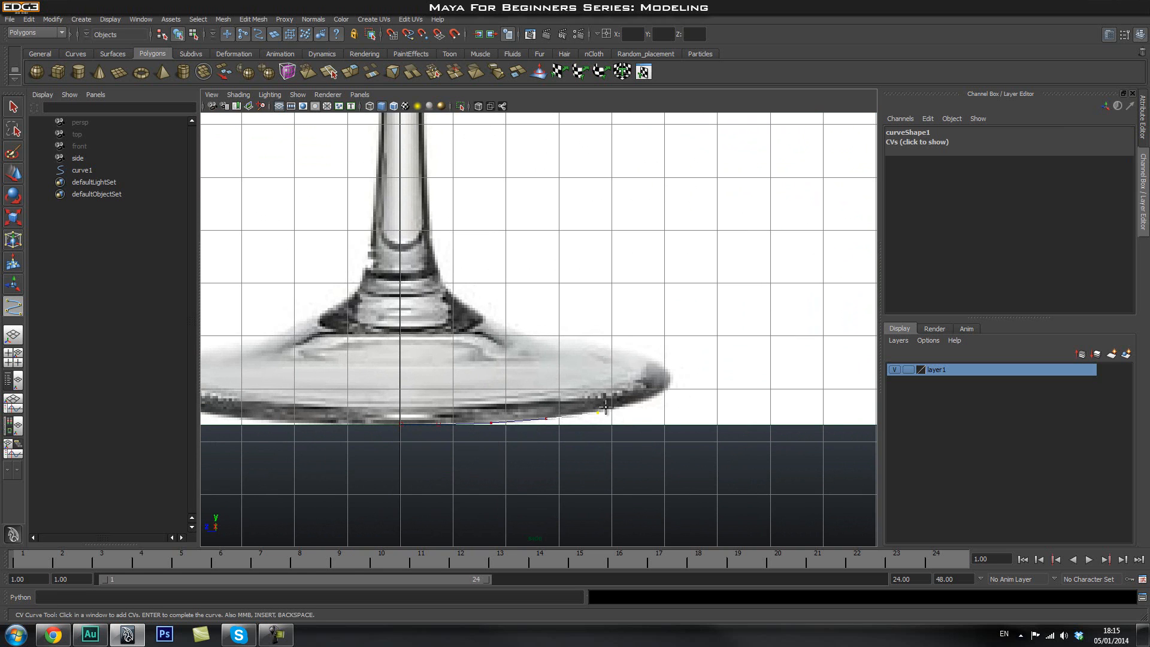
left_click(671, 375)
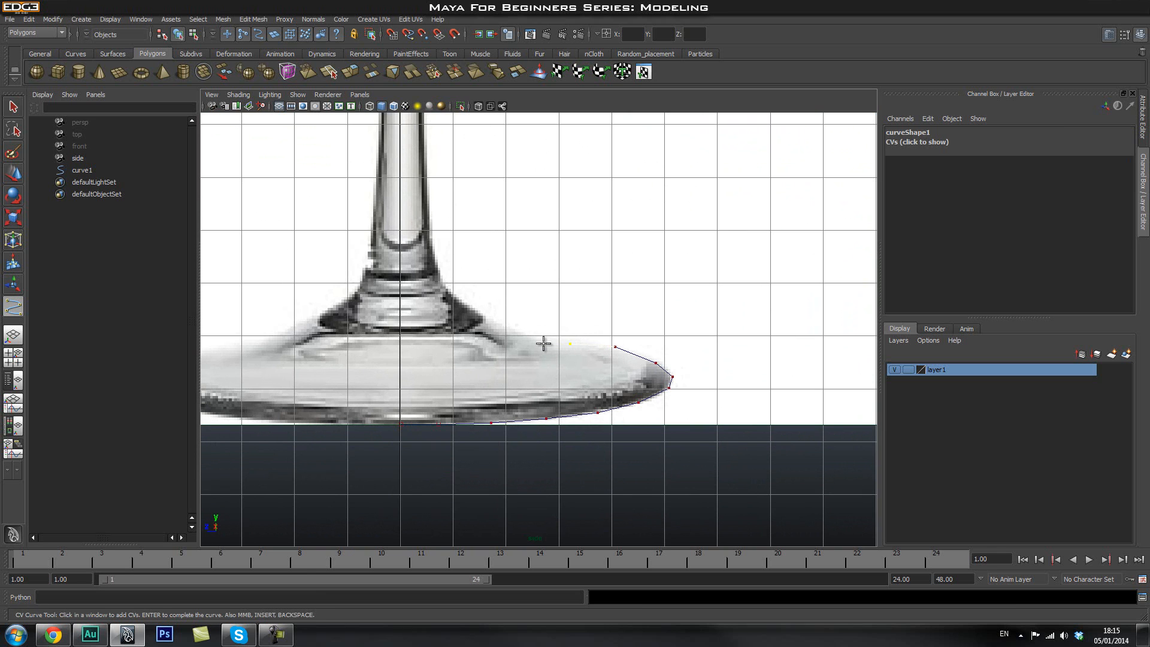
Step: Continue points over the foot's top surface and up the stem toward the rim
left_click(487, 312)
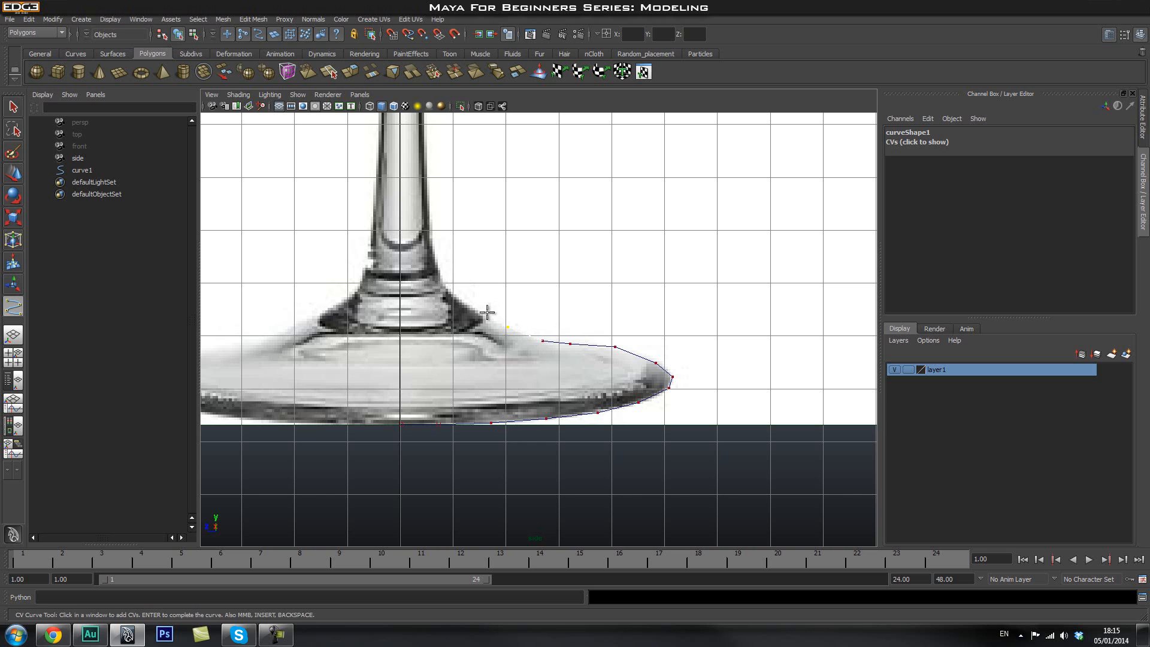
left_click(457, 298)
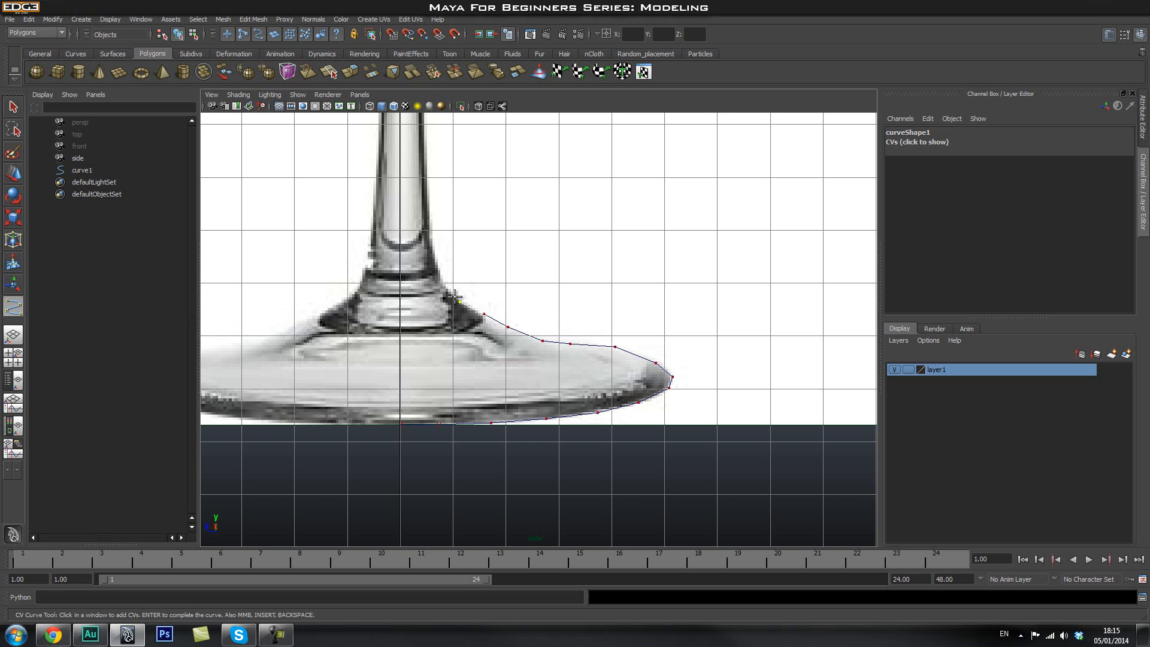
left_click(425, 200)
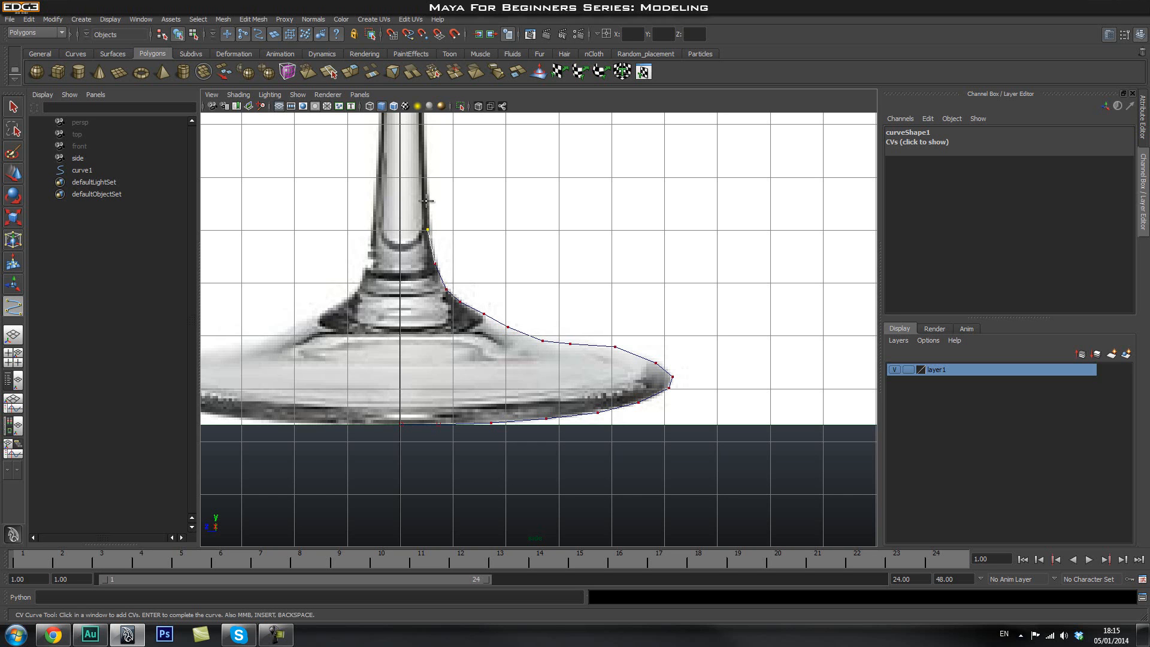
scroll("down", 3)
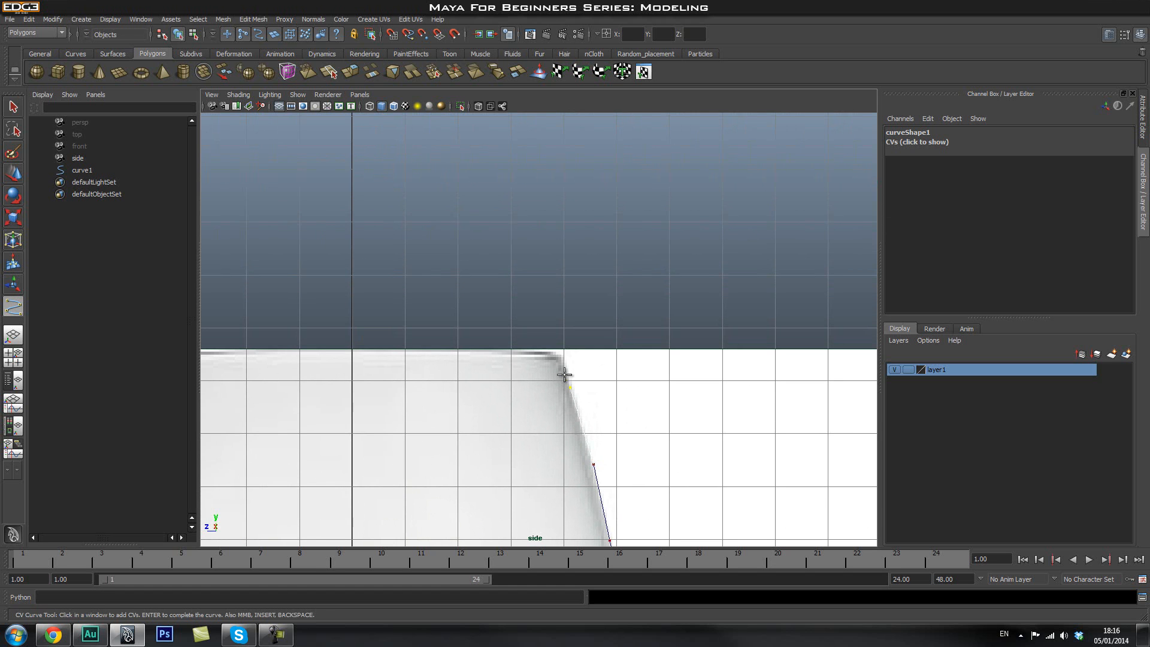
Step: Add points from the rim down the inner bowl wall to its centre and finish the curve
left_click(546, 354)
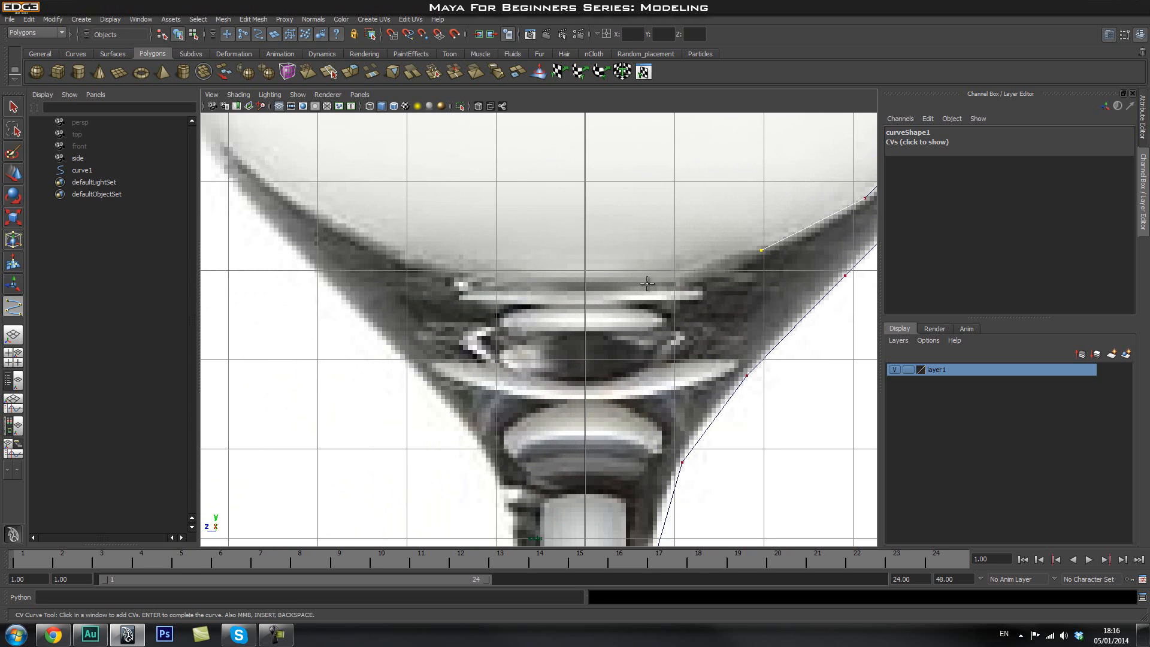
left_click(656, 285)
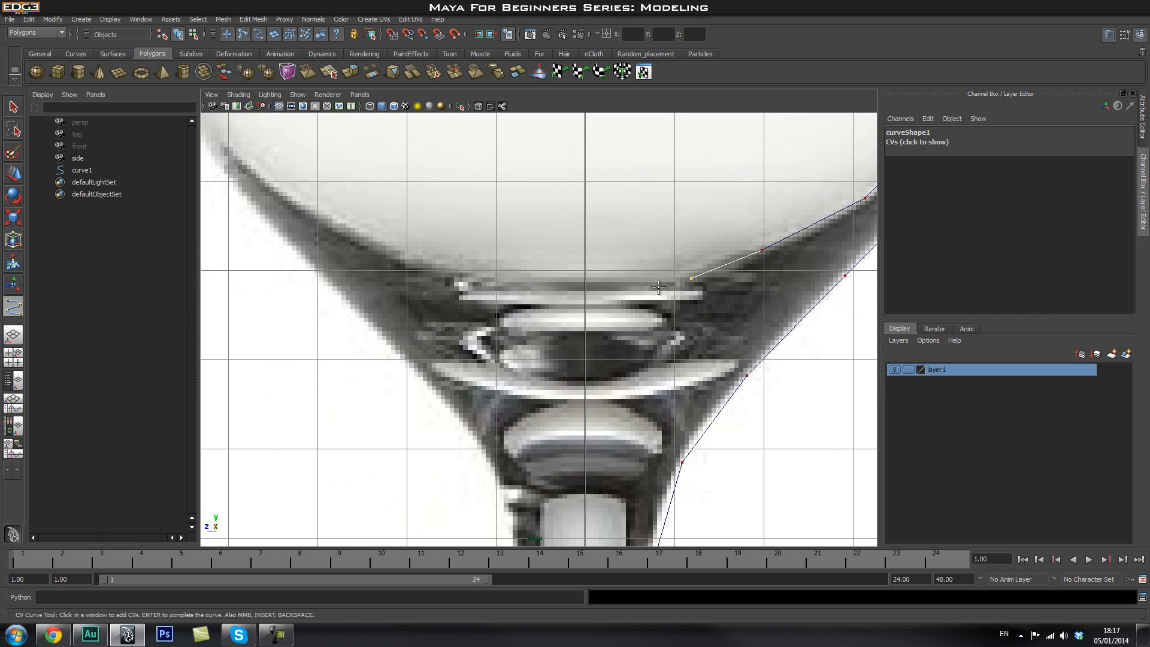
left_click(587, 290)
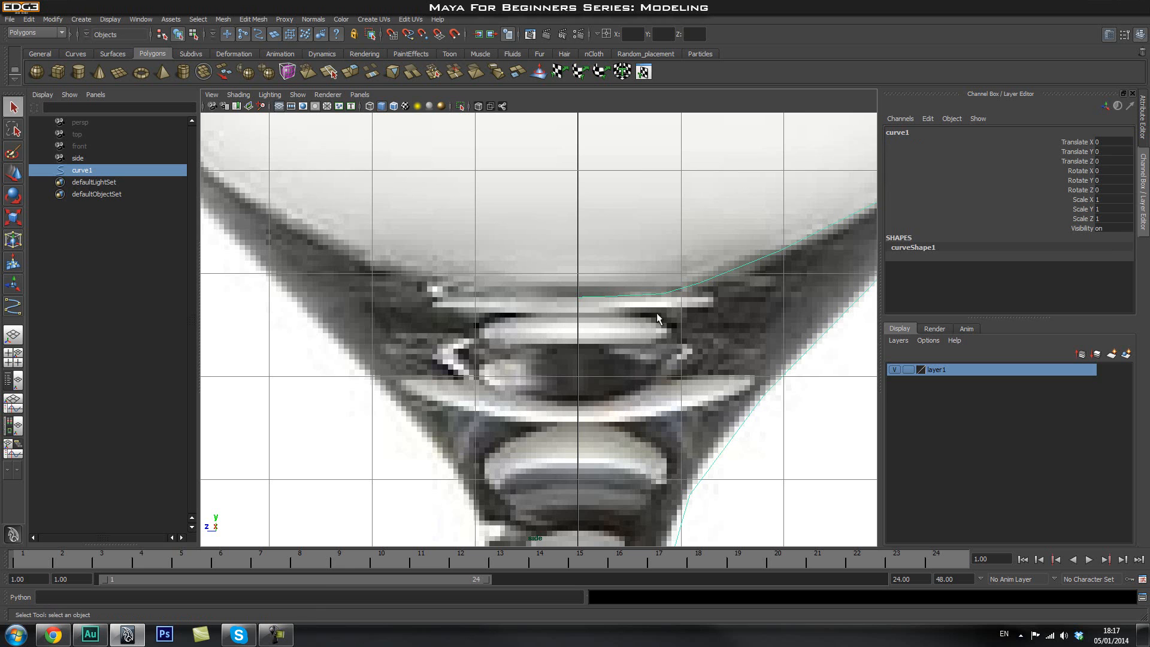
Step: Inspect the curve's control vertices against the reference, then return to perspective view
right_click(612, 316)
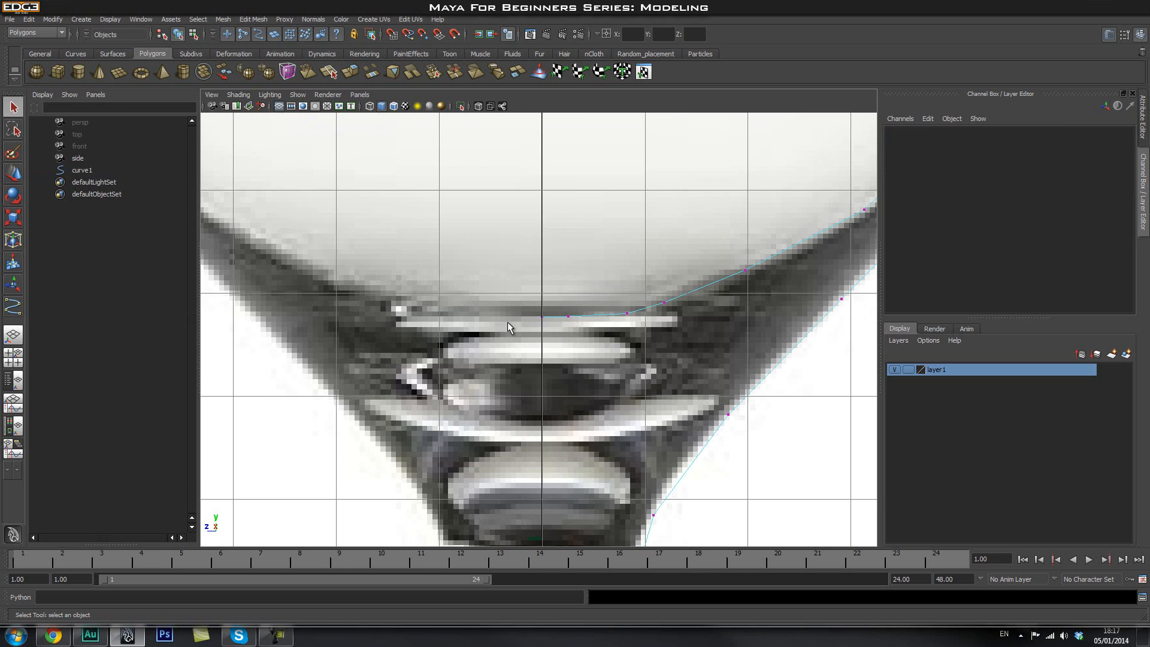
left_click(627, 314)
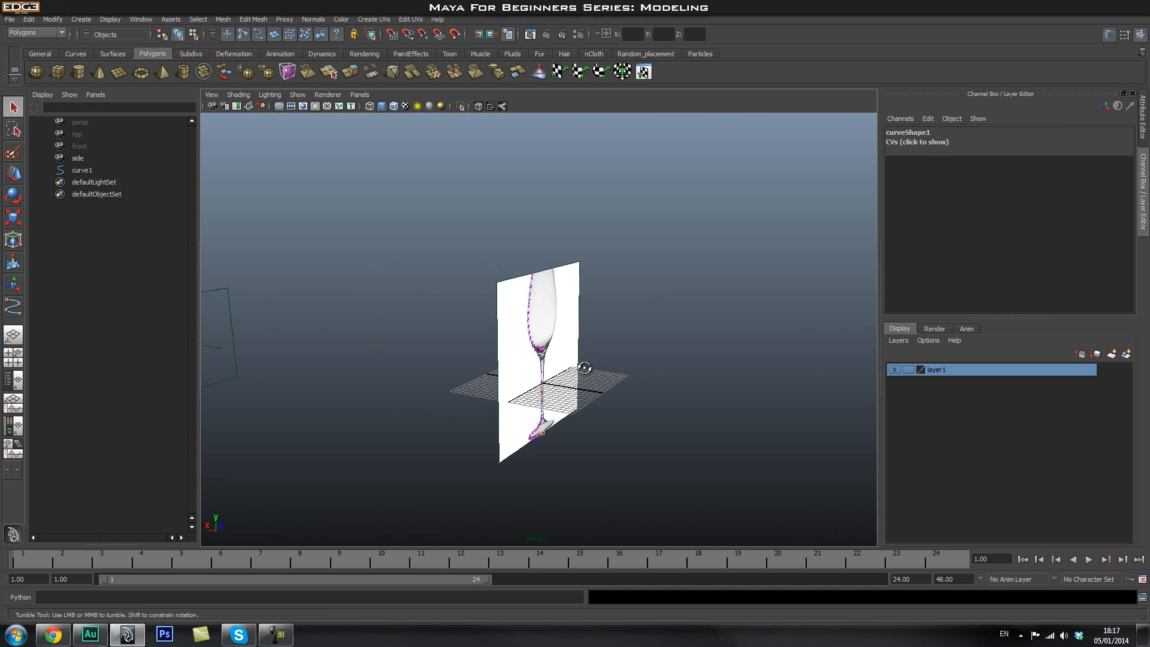
Step: Hide layer1 with the reference image and select curve1
left_click(893, 369)
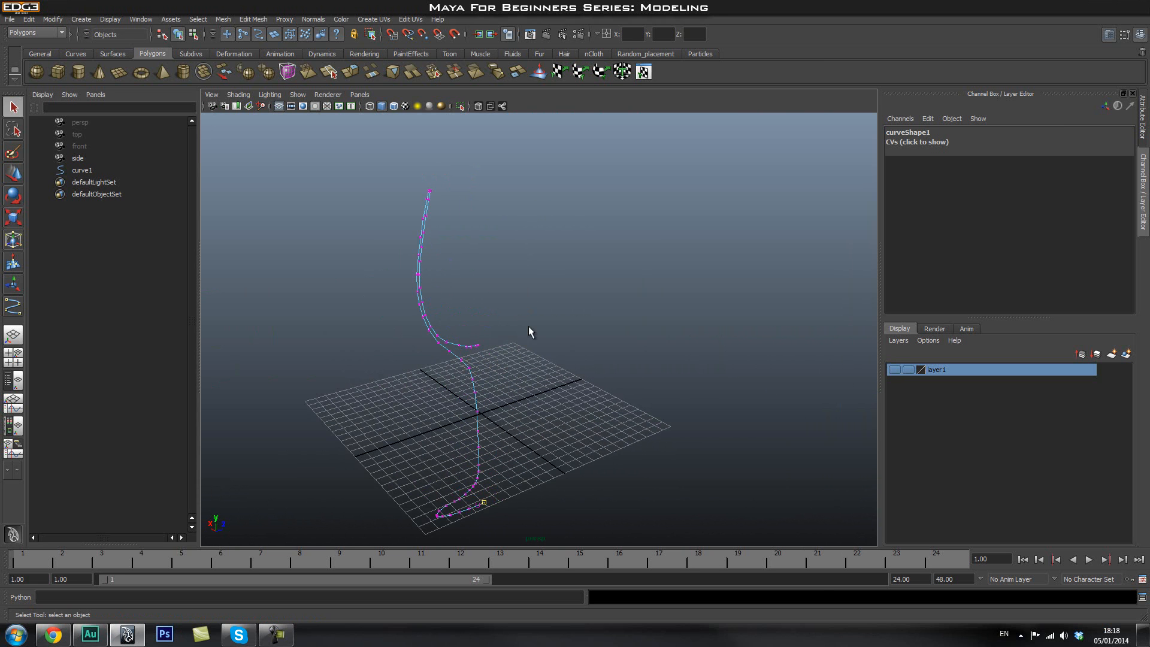
mouse_move(460, 346)
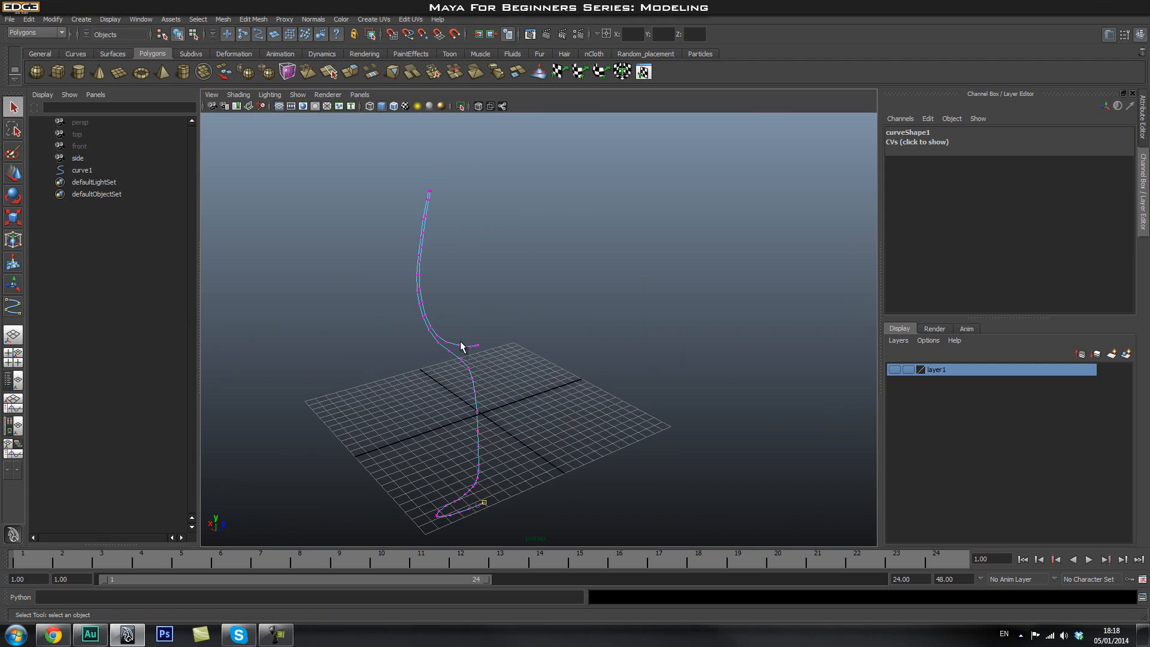
left_click(34, 32)
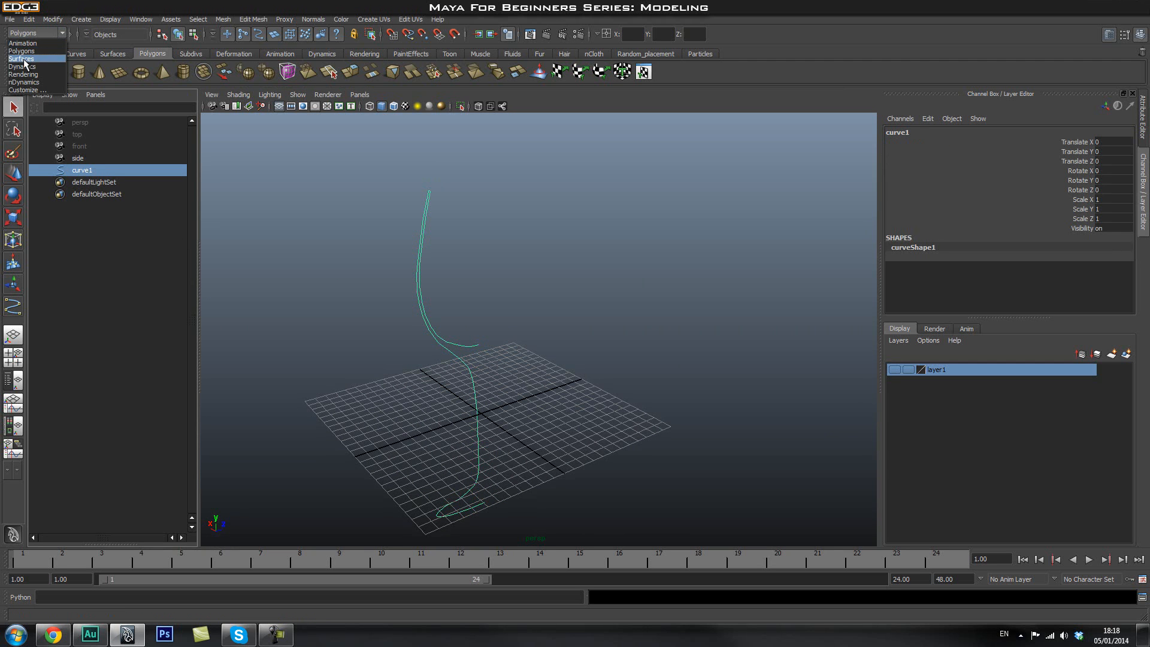
Step: Revolve the profile curve into a NURBS wine glass surface using the Surfaces menu set
left_click(21, 59)
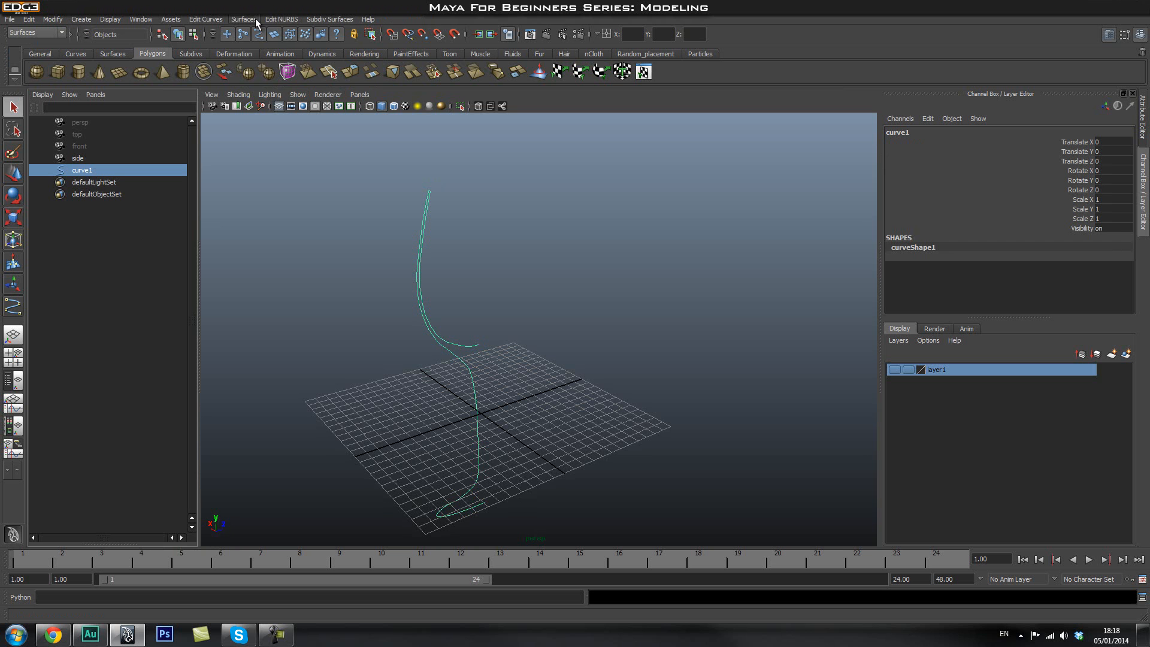
left_click(243, 19)
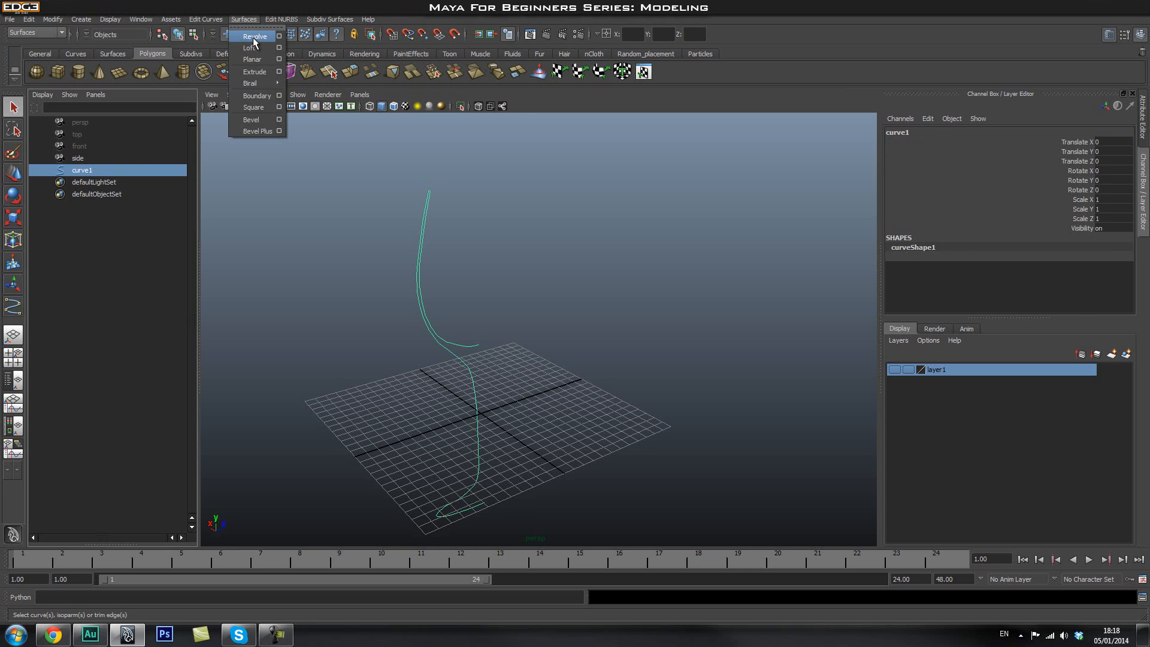
left_click(255, 36)
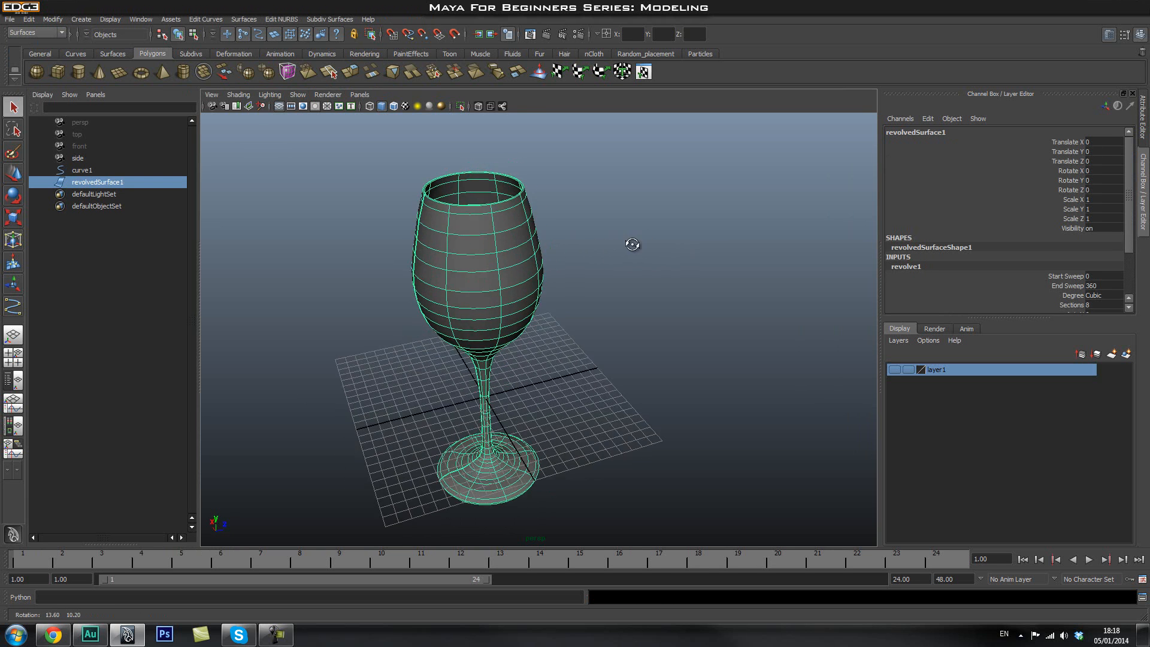
left_click(567, 175)
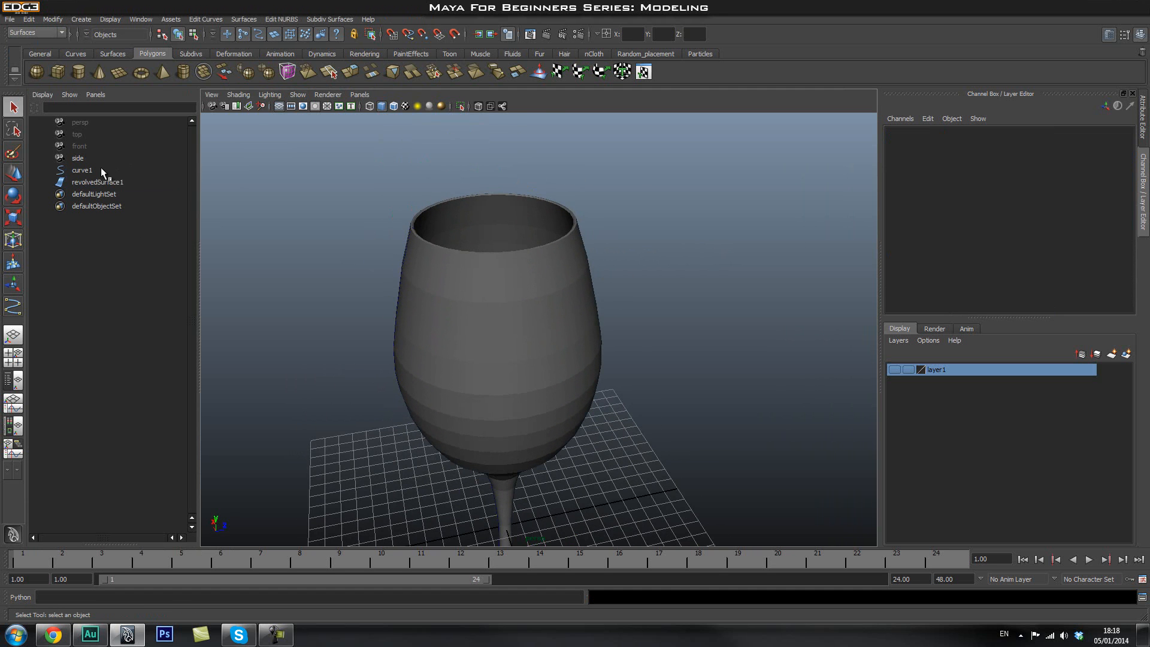
Step: Assign revolvedSurface1 to a new layer2 and make it the working layer
left_click(82, 168)
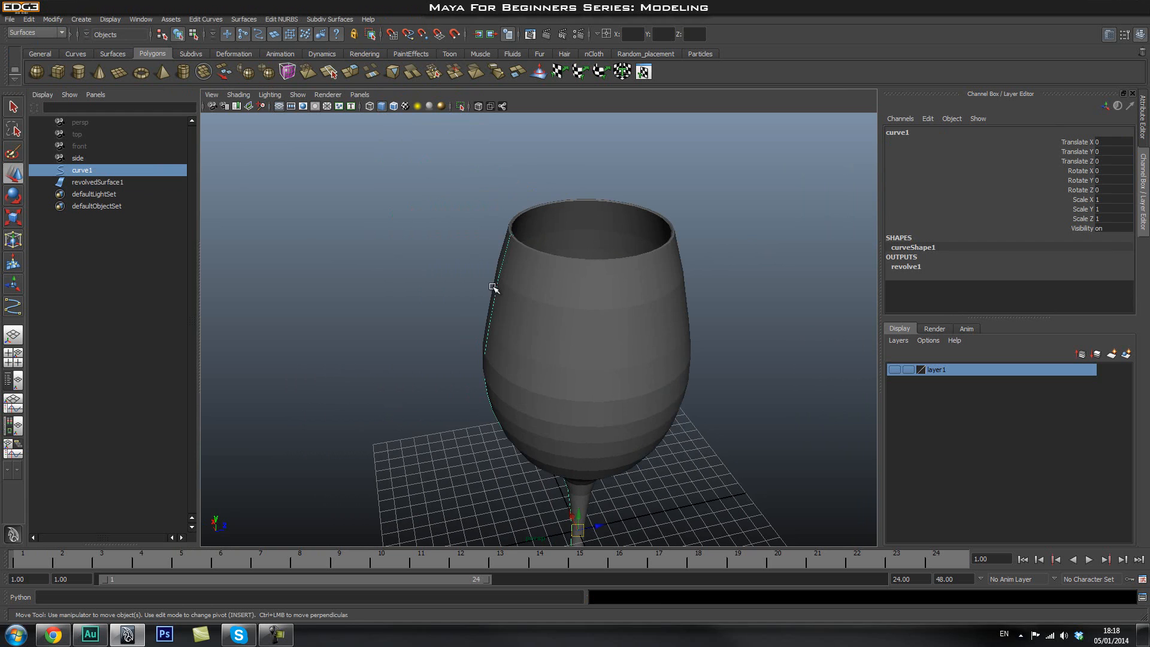
right_click(504, 286)
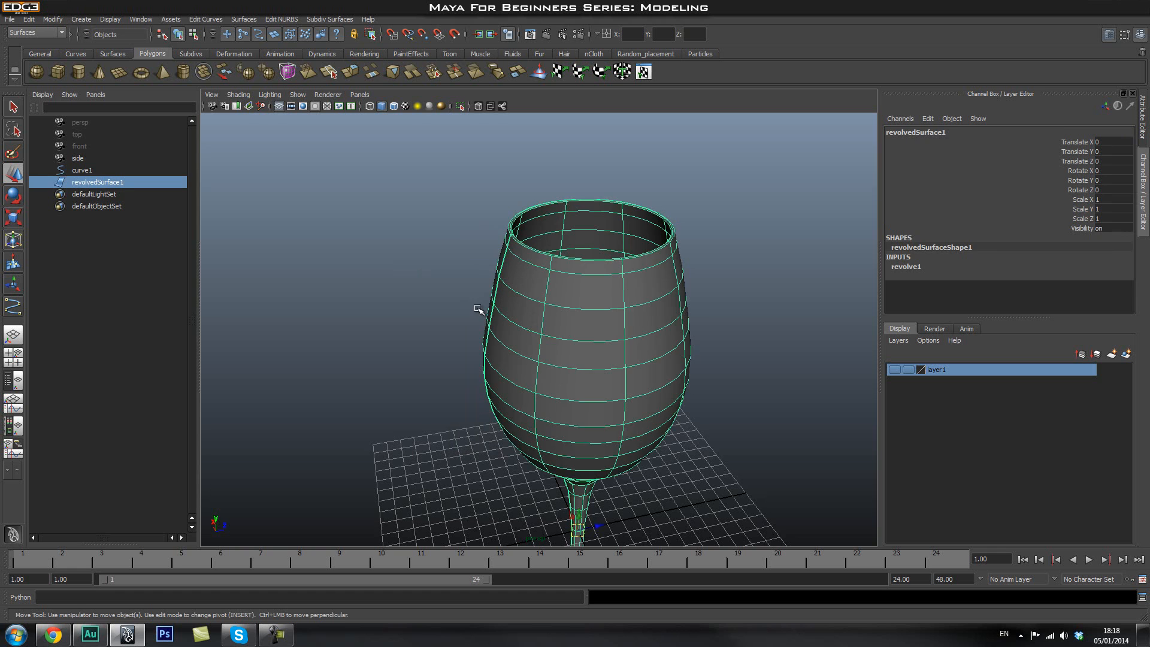
left_click(82, 169)
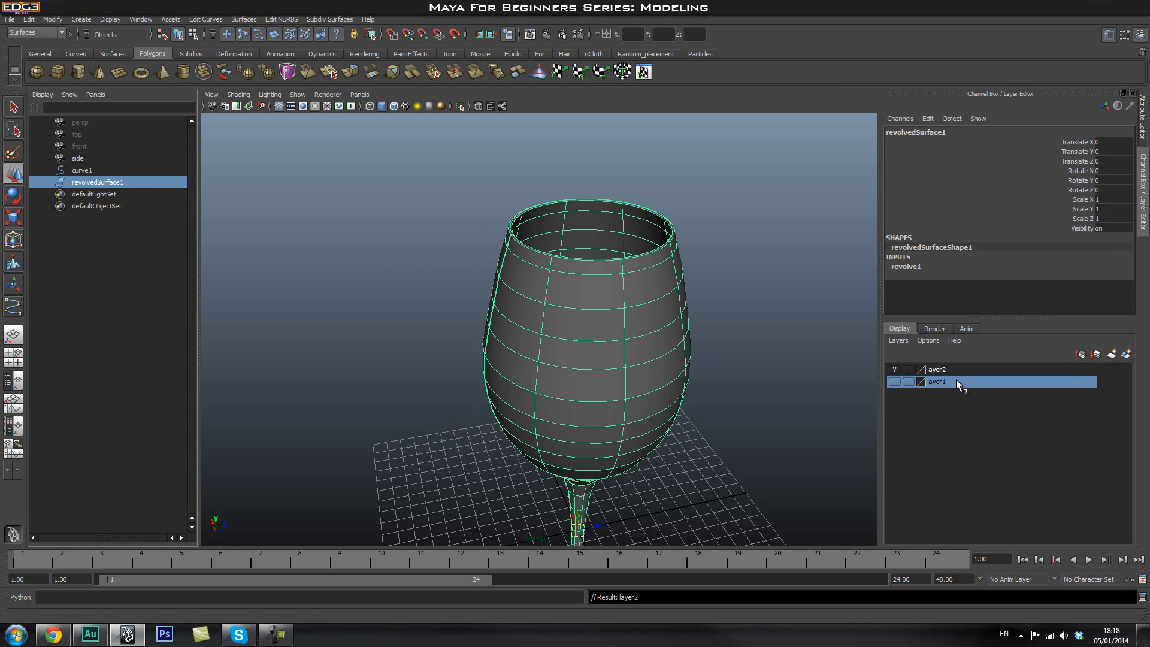
left_click(936, 370)
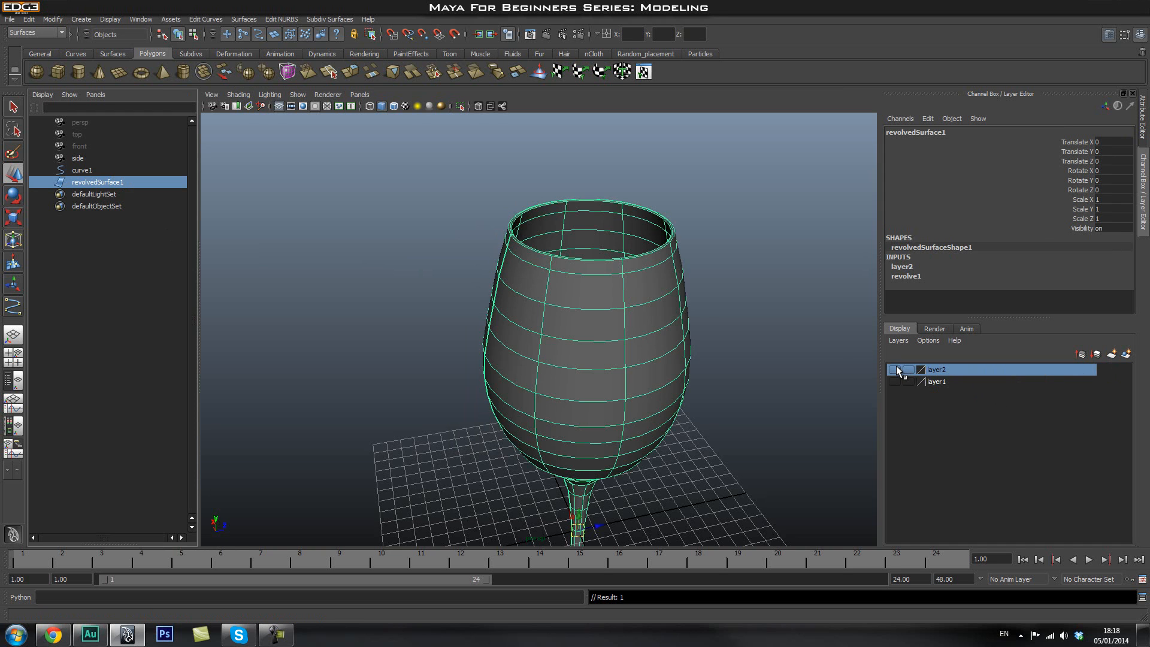
Step: Toggle layer2 visibility off and on to inspect the profile curve beneath the surface
left_click(896, 369)
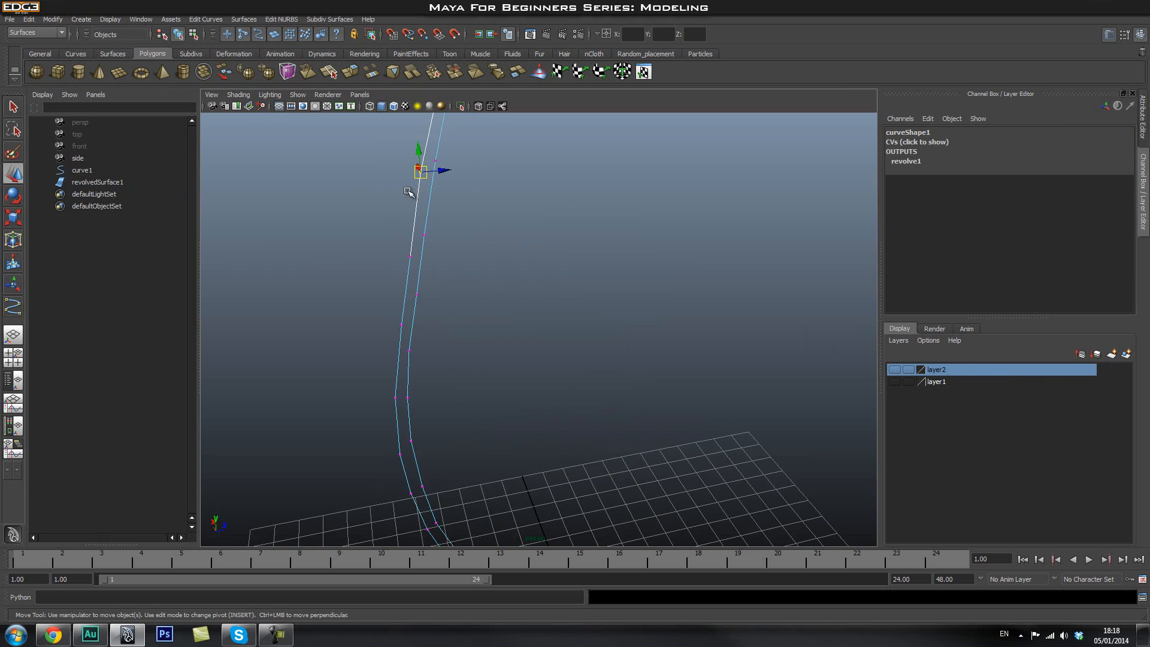
mouse_move(432, 192)
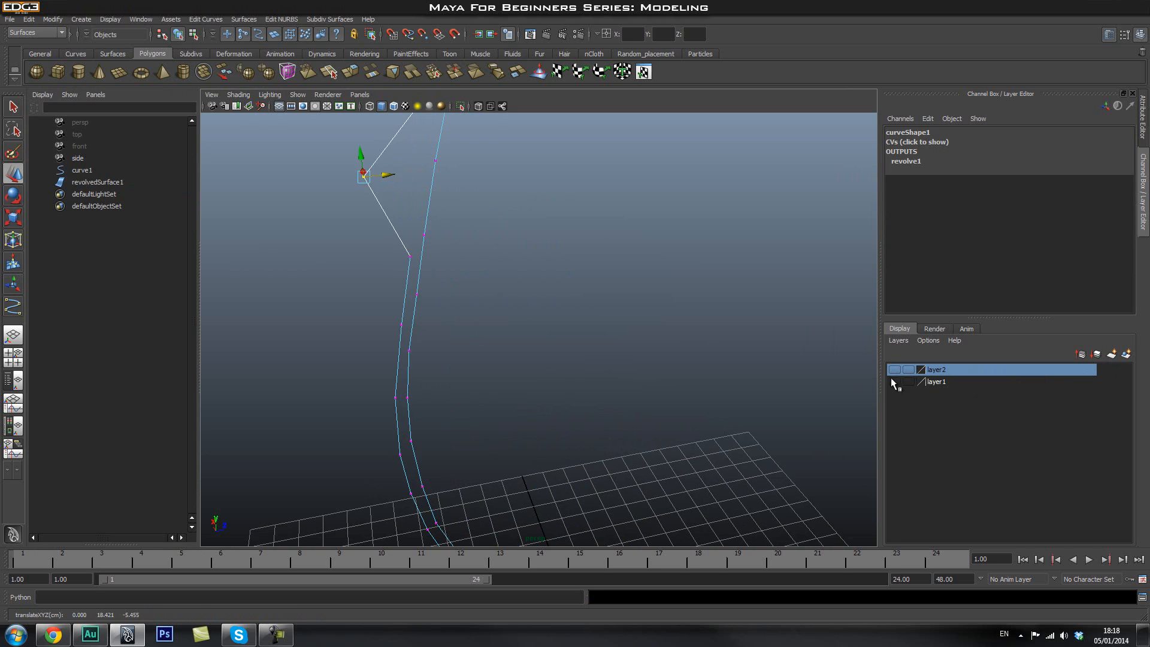
left_click(893, 369)
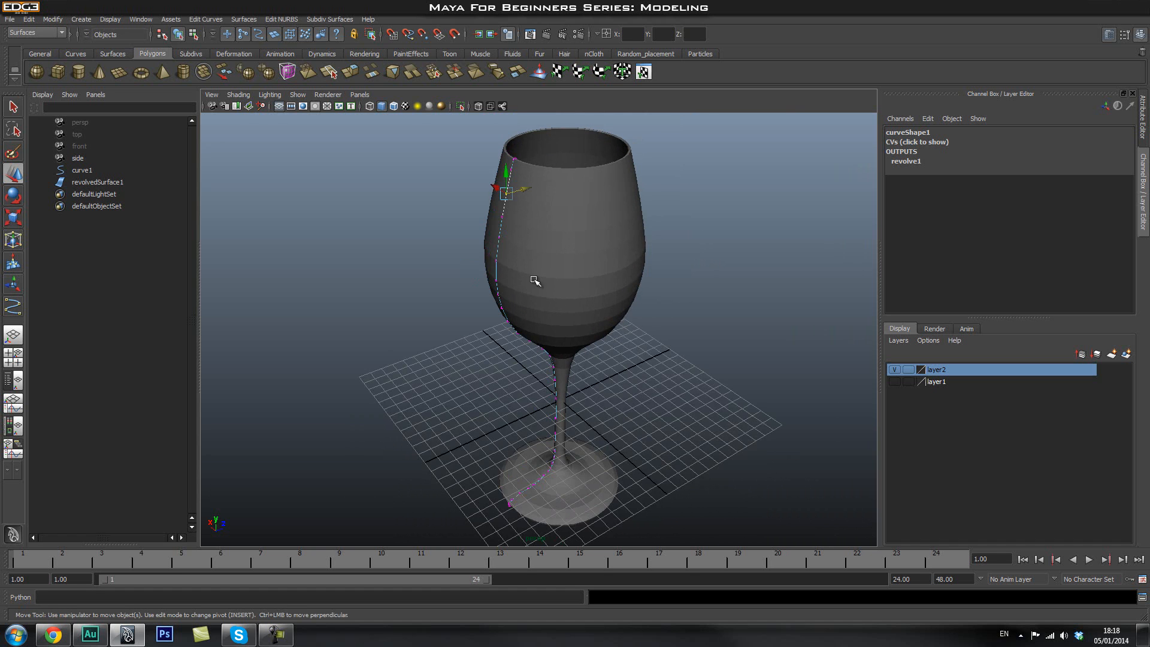
Step: Delete revolvedSurface1's construction history via Edit > Delete by Type > History
left_click(97, 182)
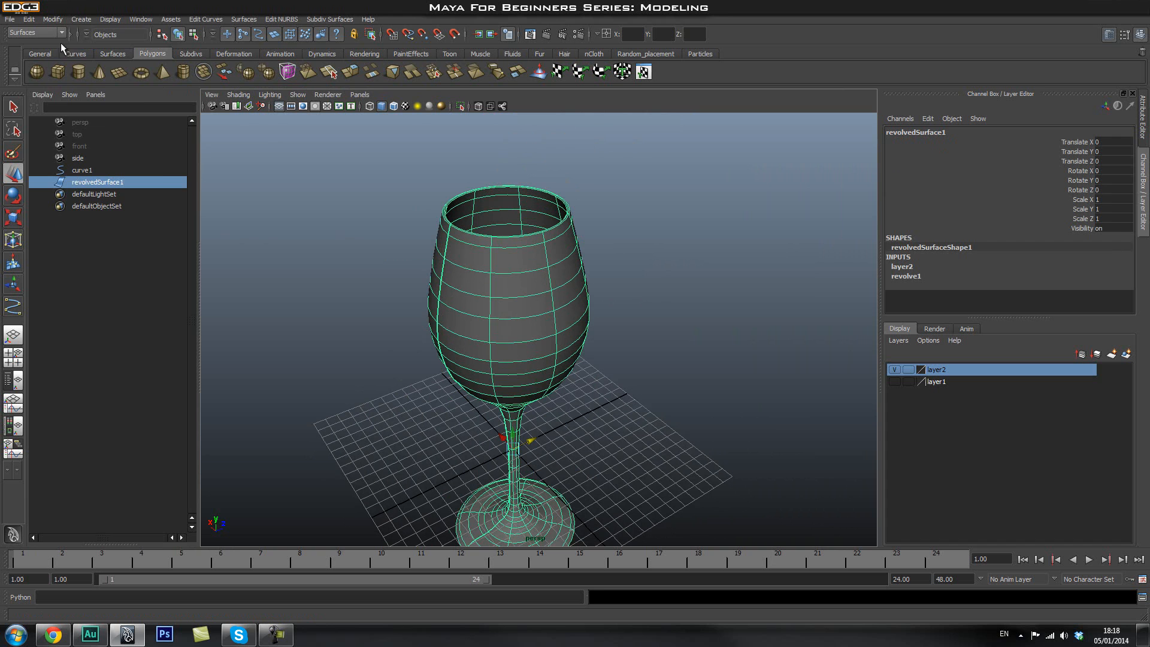
left_click(28, 19)
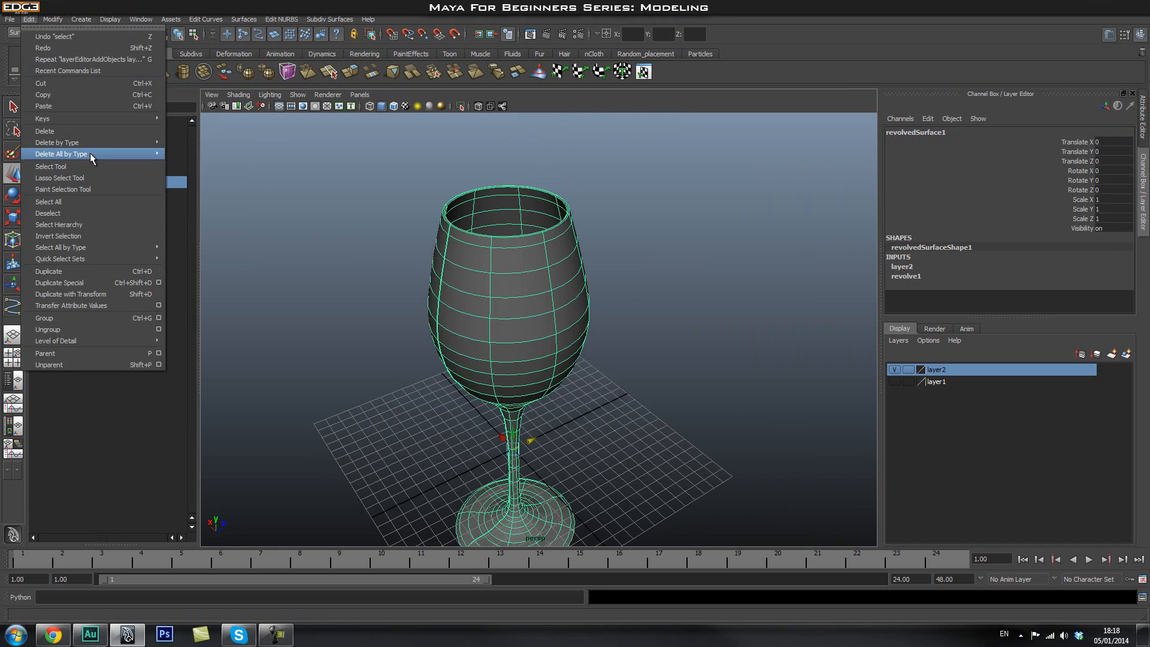
left_click(60, 153)
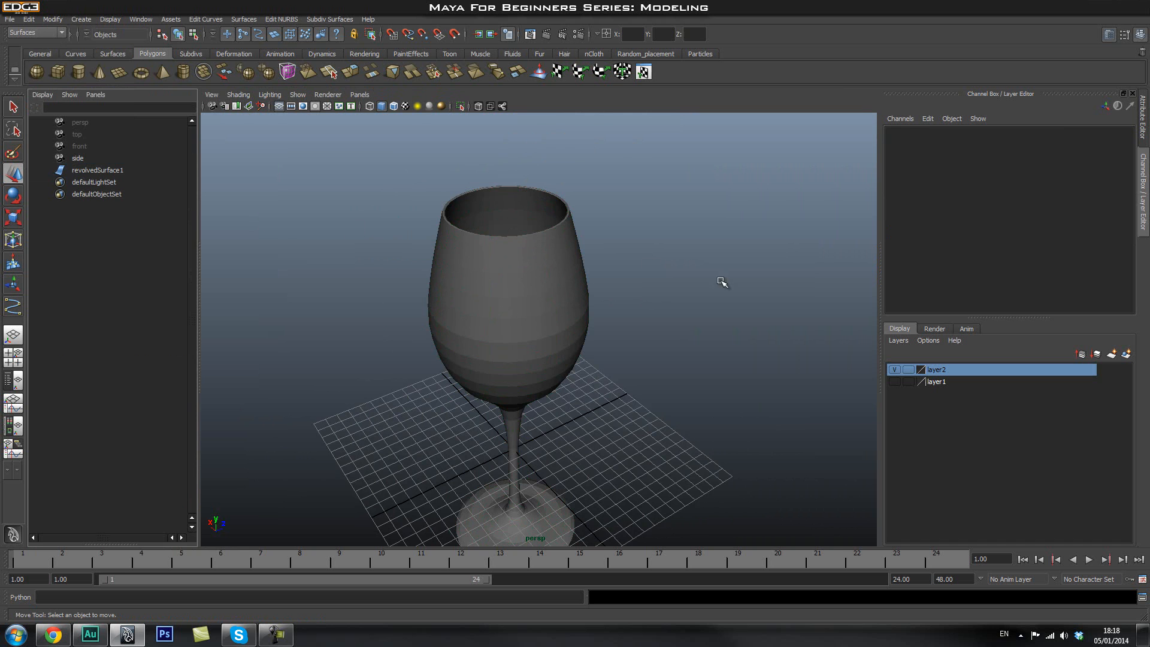
Step: Remove the profile curve curve1 from the scene, leaving the glass surface alone
left_click(97, 169)
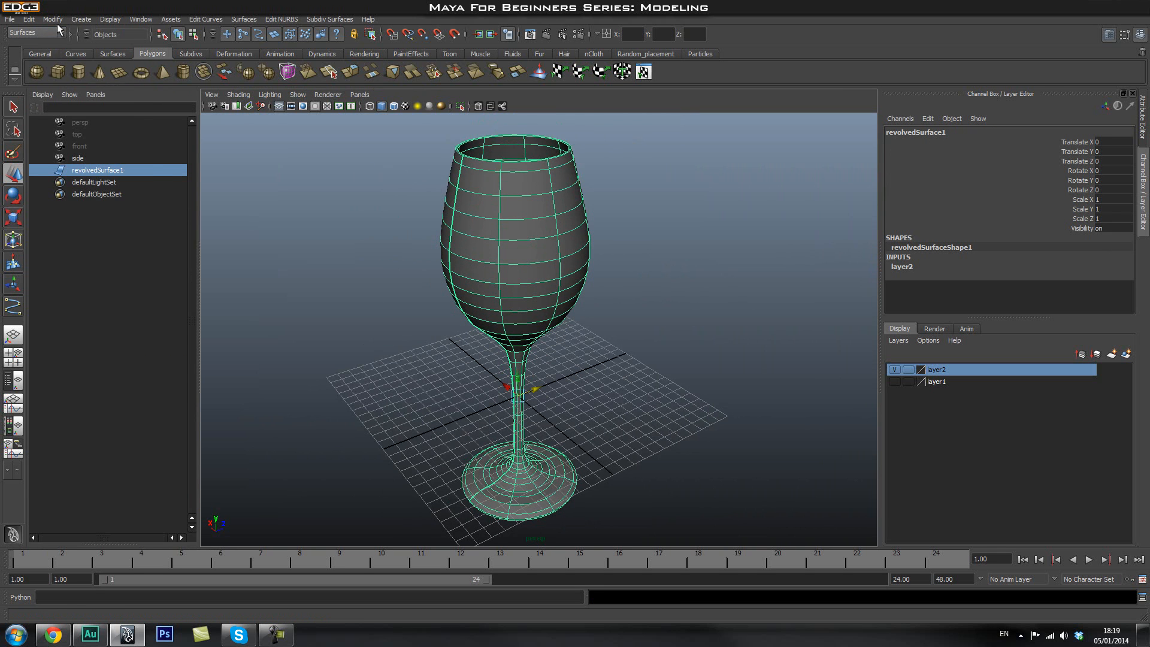
left_click(51, 19)
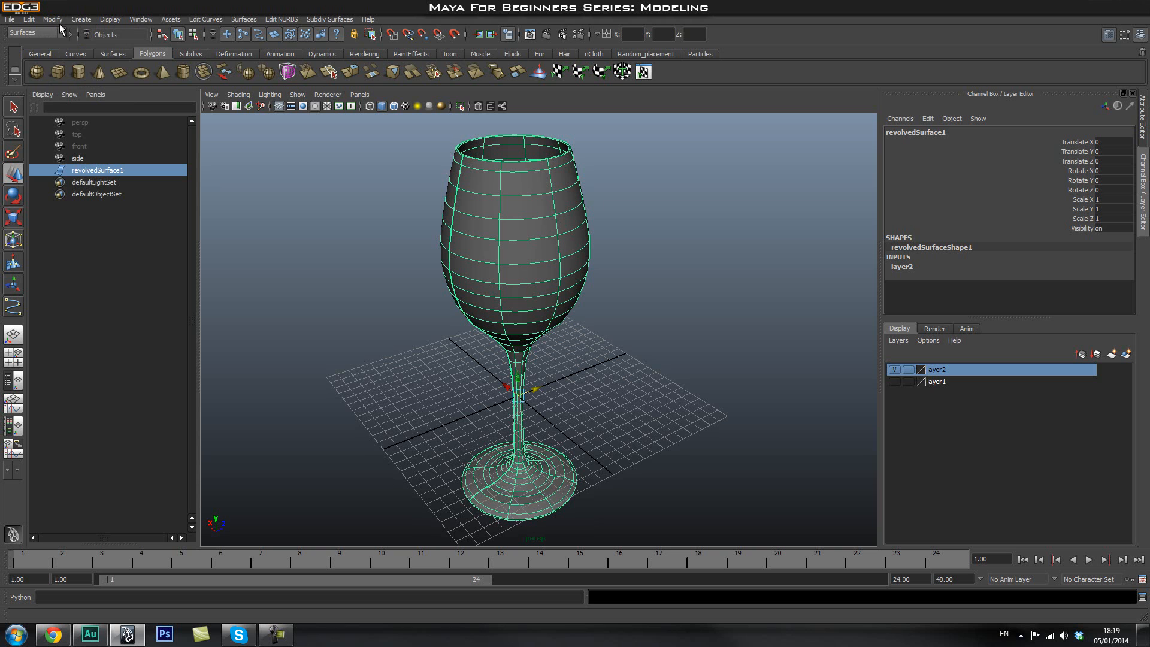
Step: Convert the revolved NURBS wine glass to a subdivision surface (nurbsToSubd1)
left_click(35, 33)
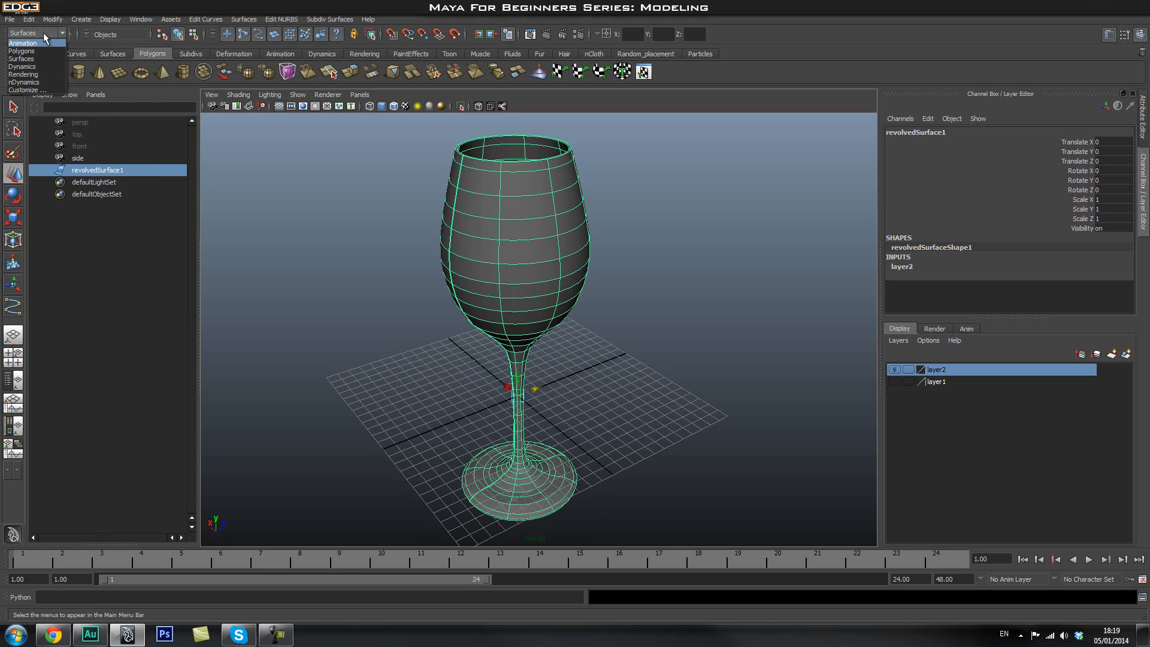
left_click(51, 19)
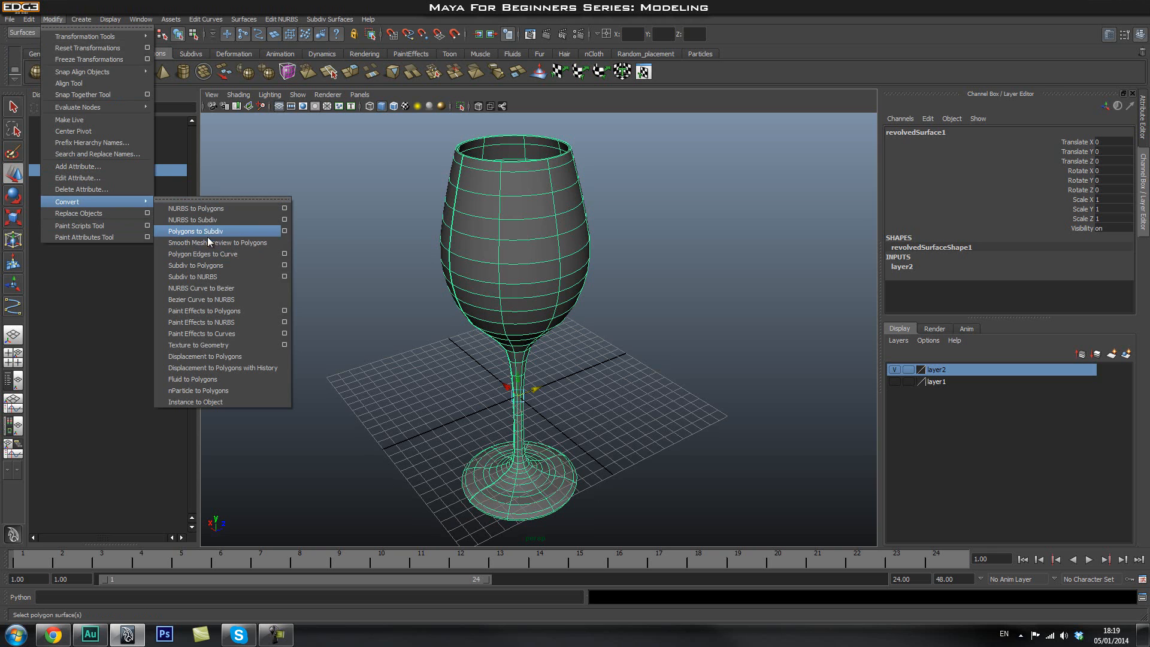
mouse_move(194, 220)
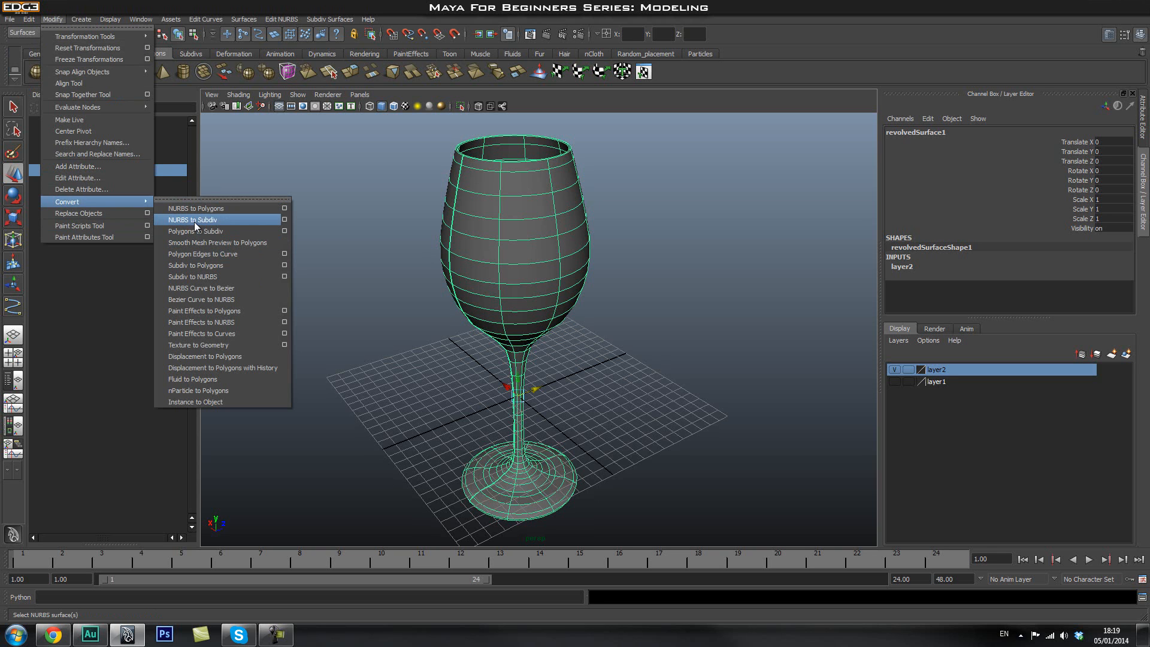
left_click(193, 219)
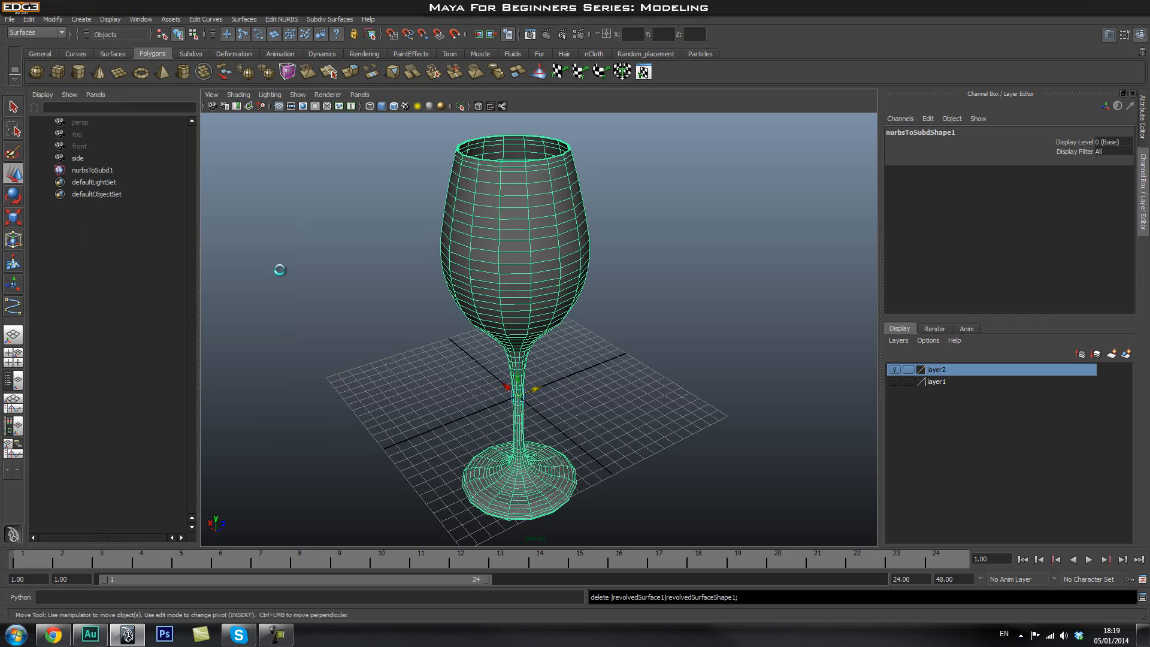
mouse_move(48, 24)
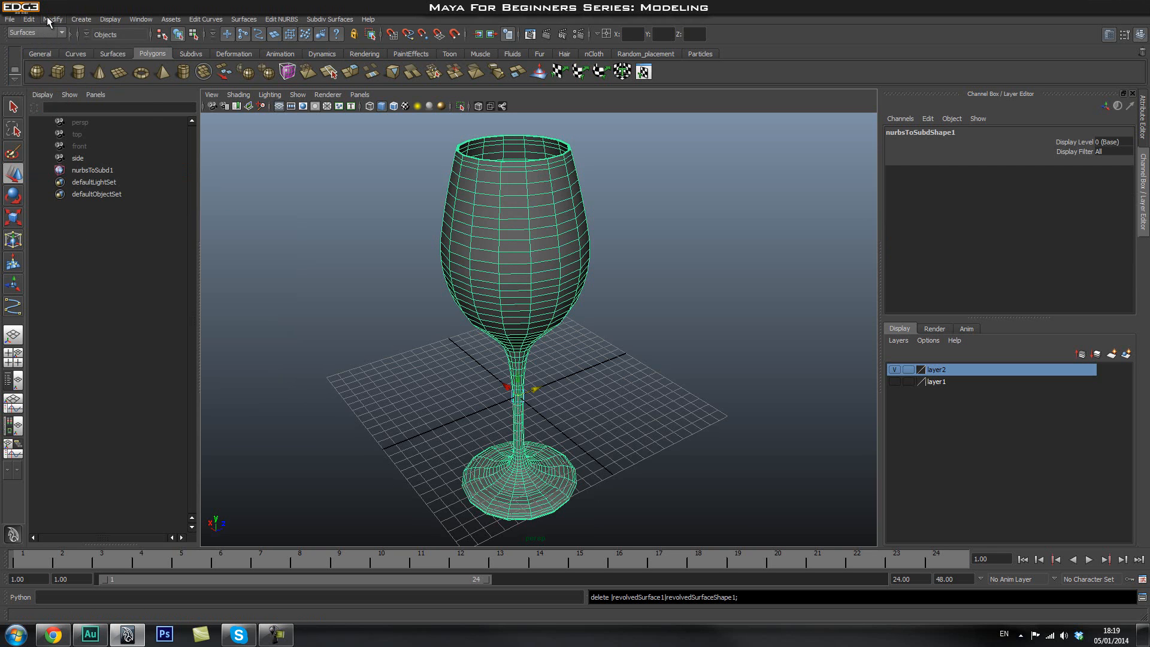
Step: Convert the subdivision glass to a polygon mesh and select it
left_click(52, 19)
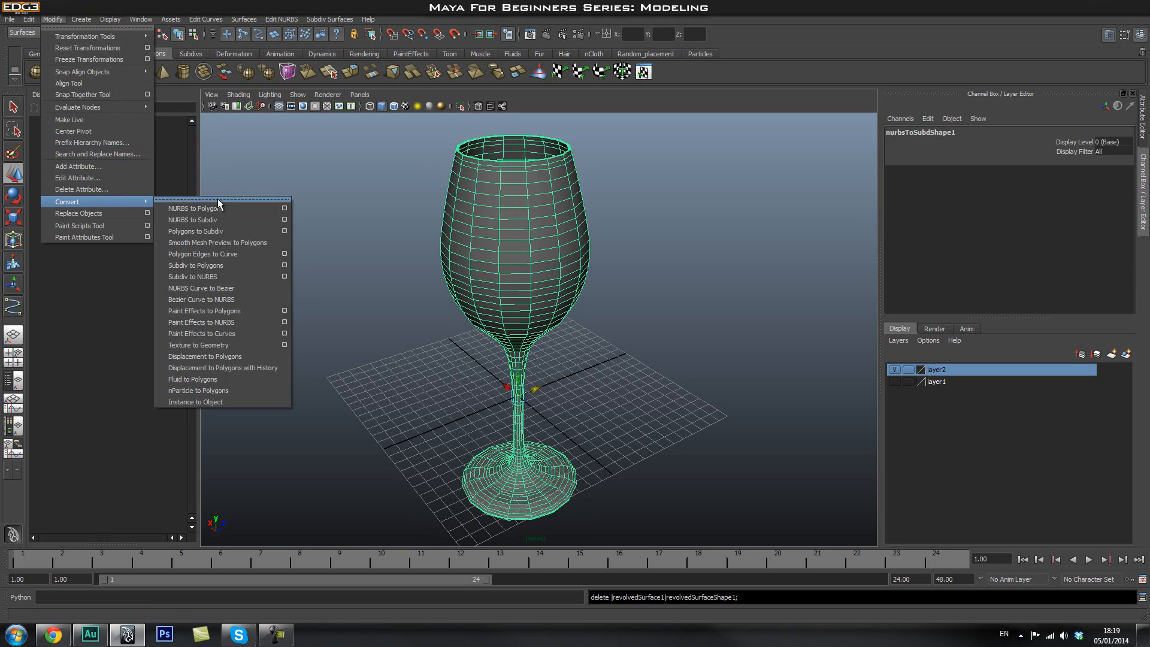
mouse_move(220, 266)
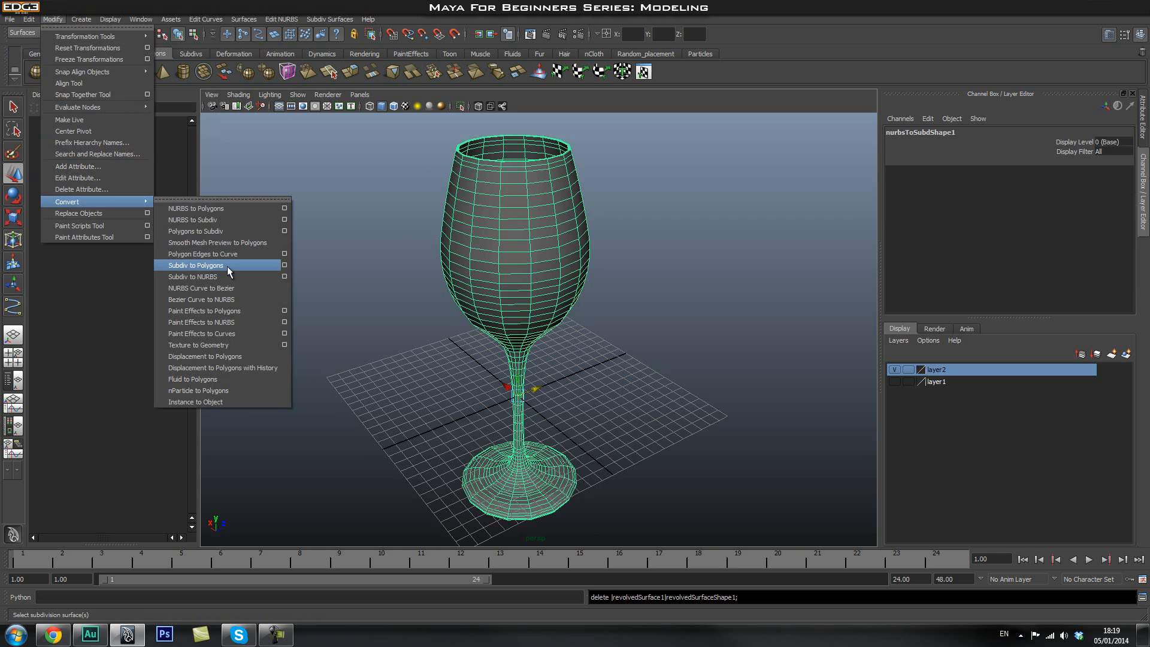
left_click(195, 265)
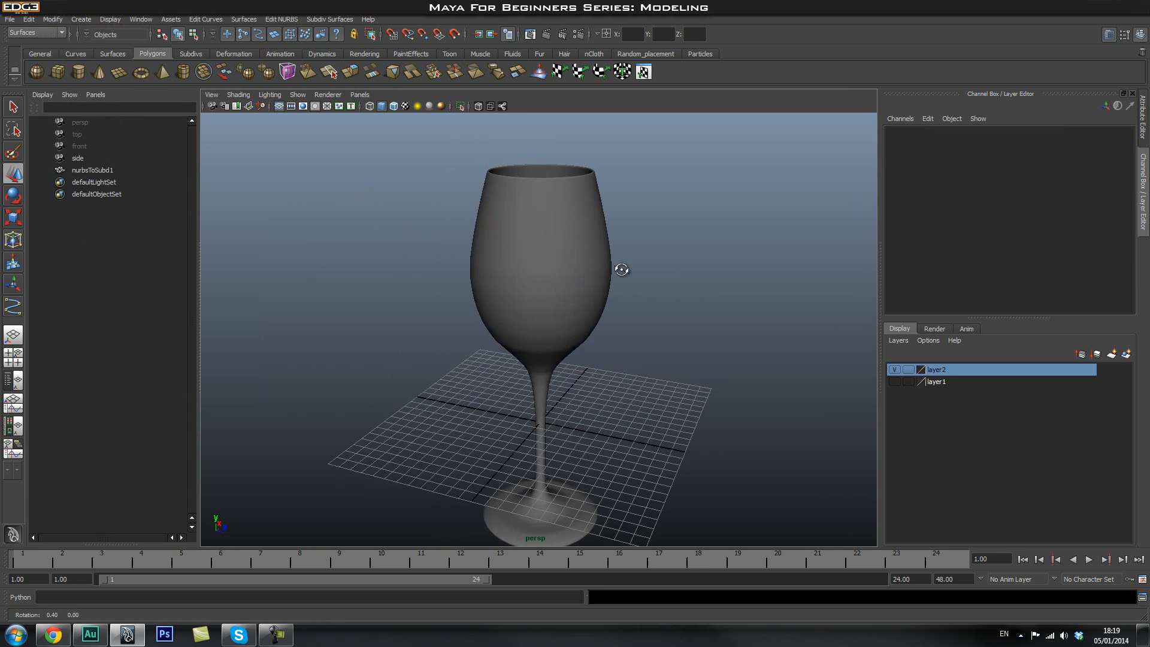
left_click(91, 168)
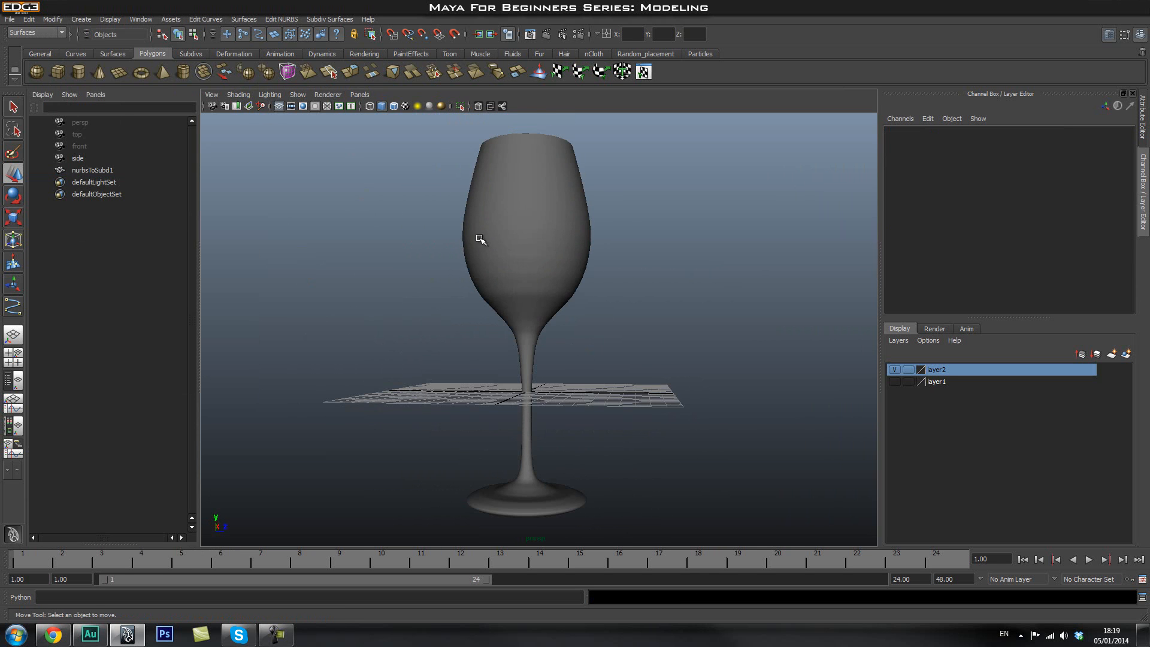
left_click(91, 169)
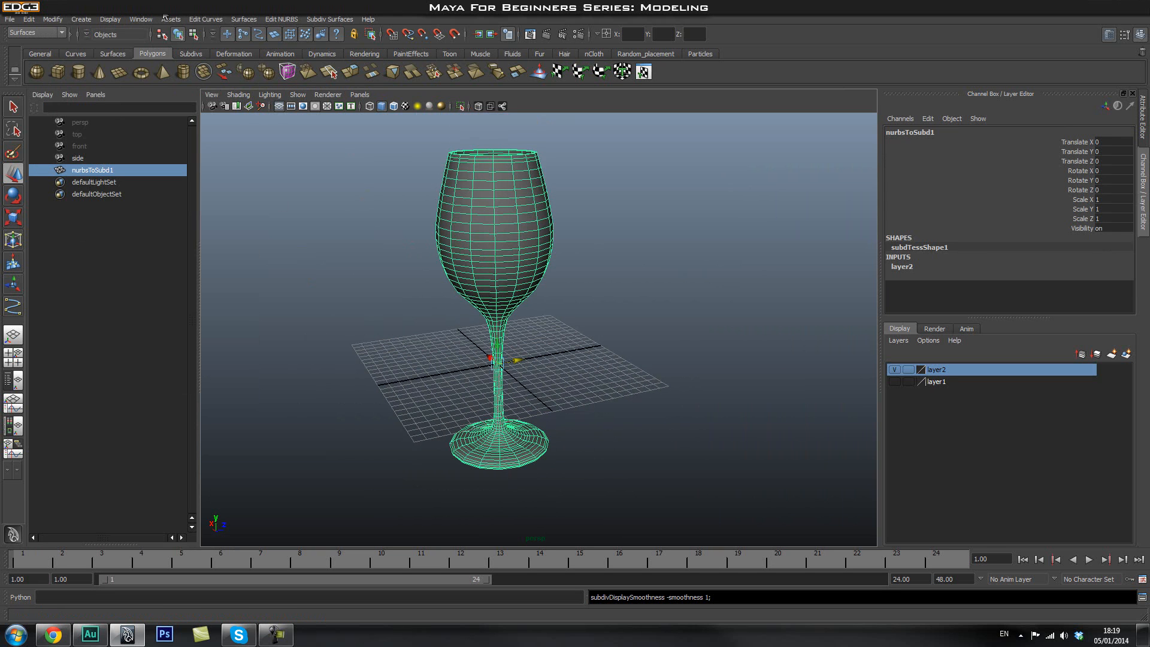
Step: Smooth the polygon glass mesh with Division levels 1 from the Polygons menu set
left_click(35, 32)
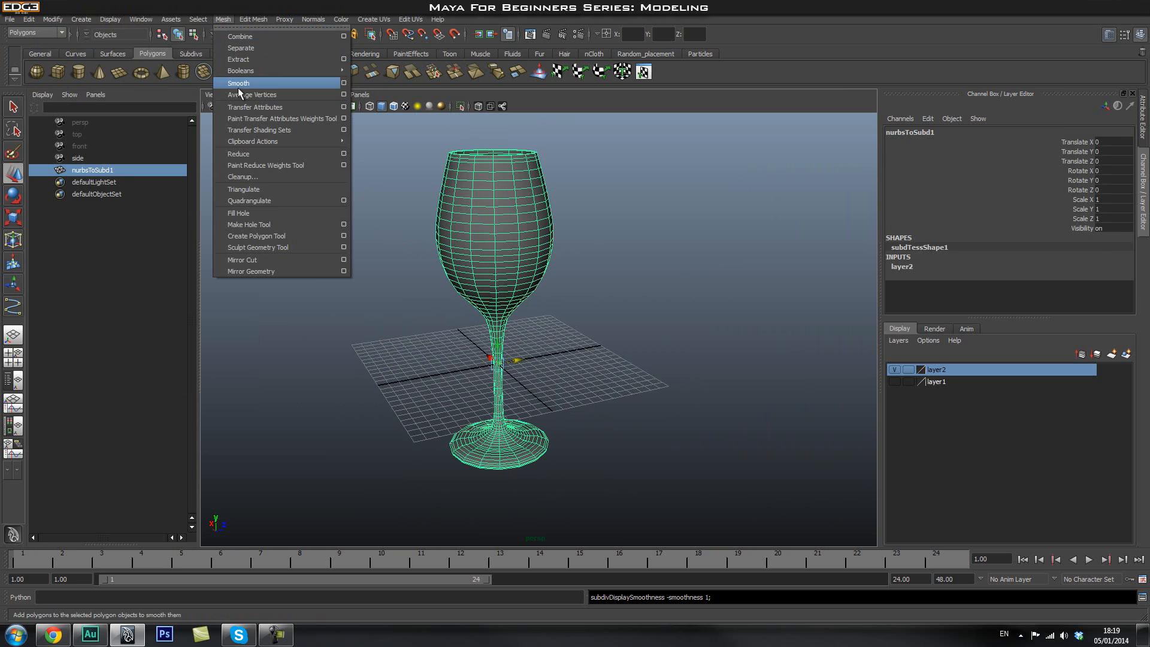
mouse_move(334, 87)
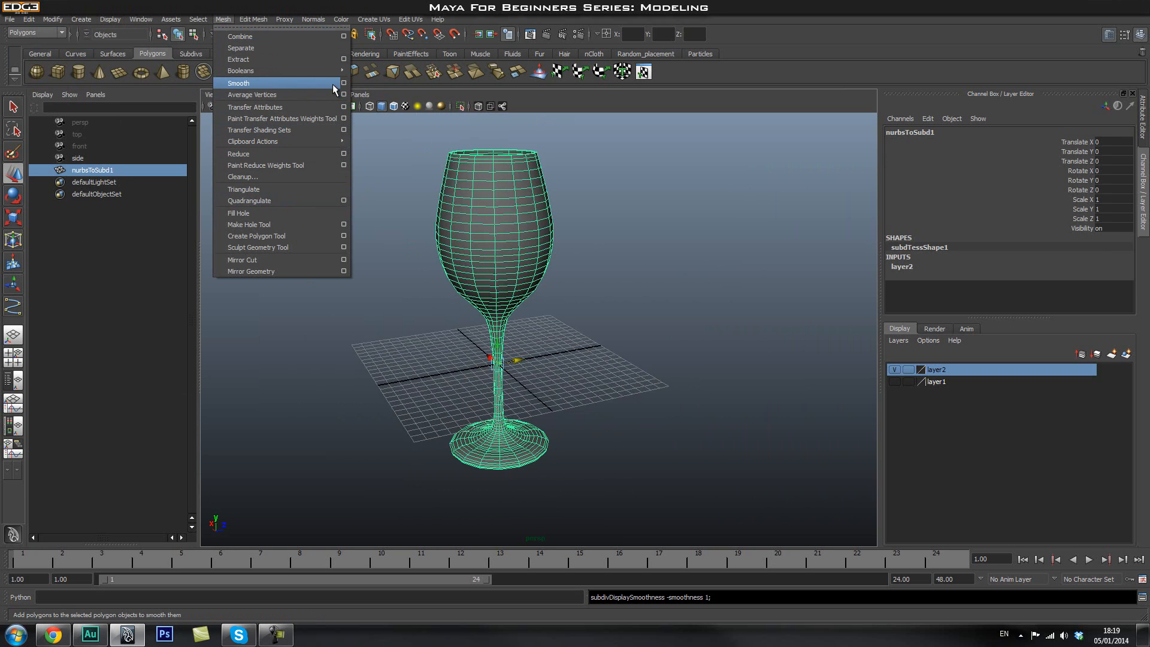
left_click(344, 83)
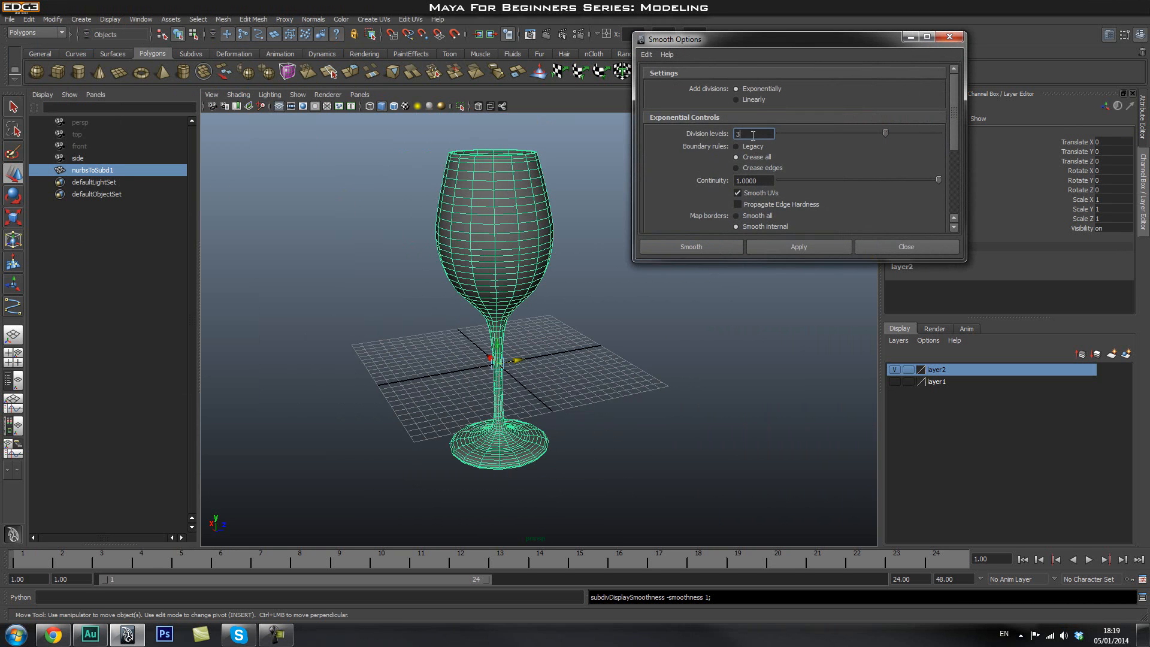
left_click(690, 246)
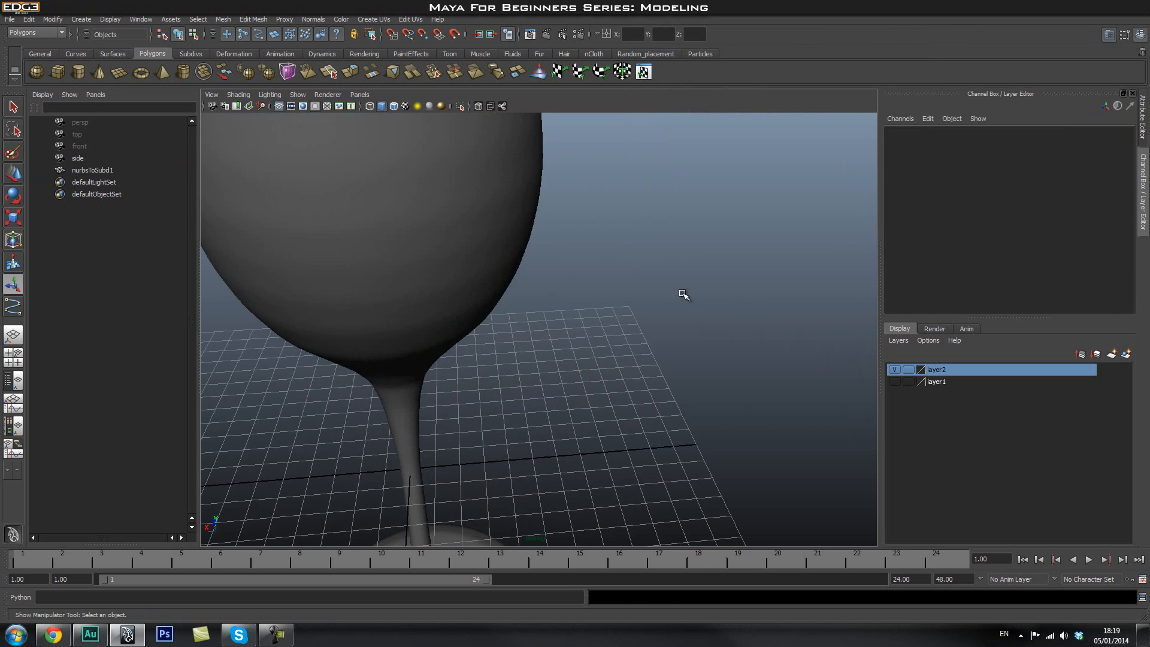
left_click(92, 169)
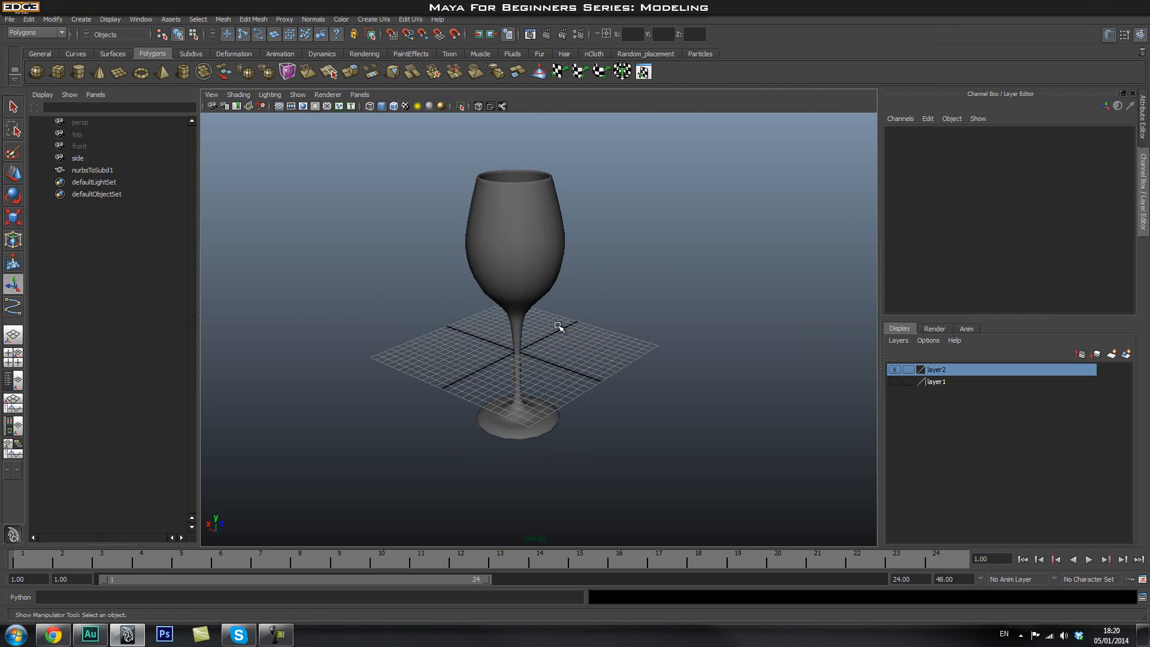
mouse_move(582, 332)
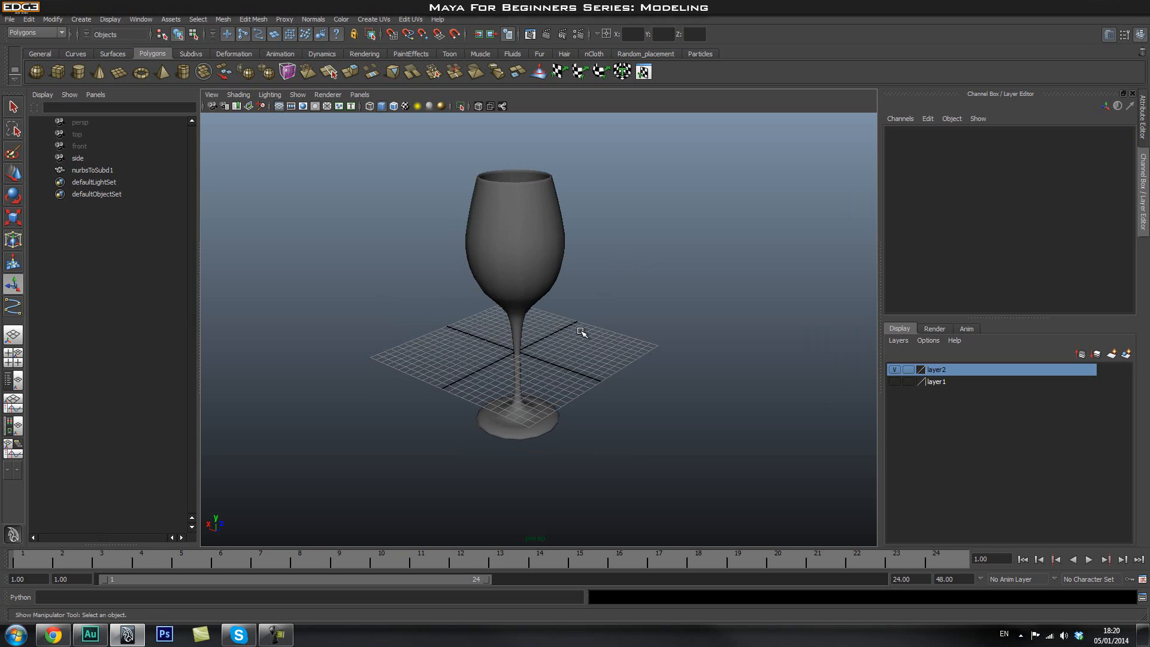
mouse_move(1079, 499)
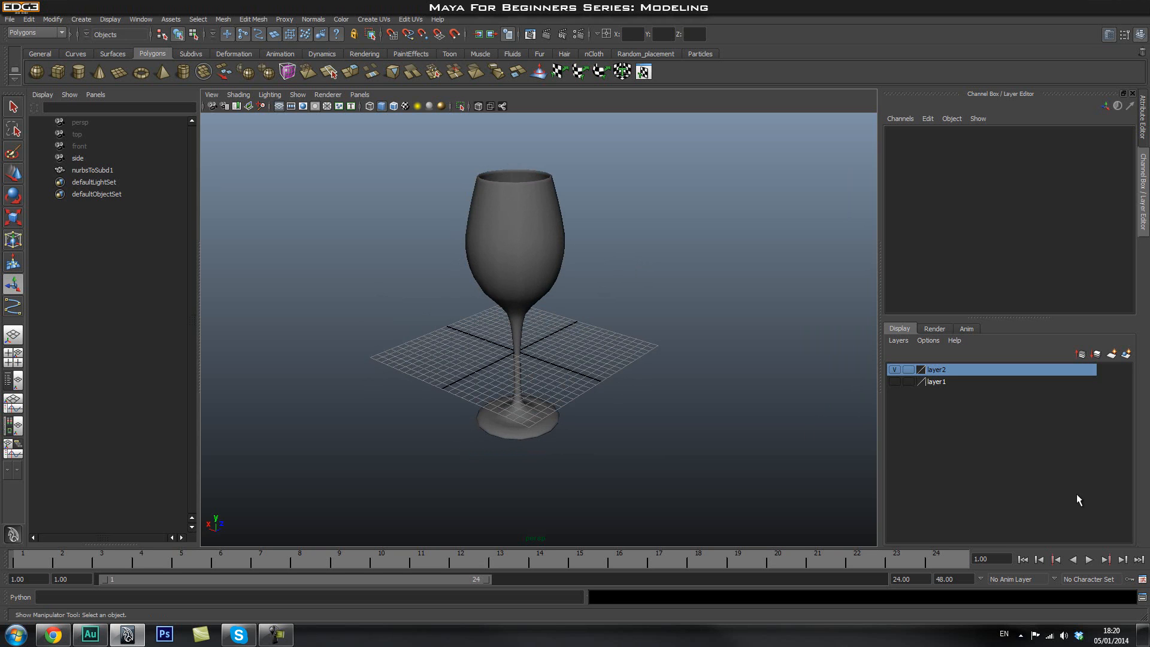